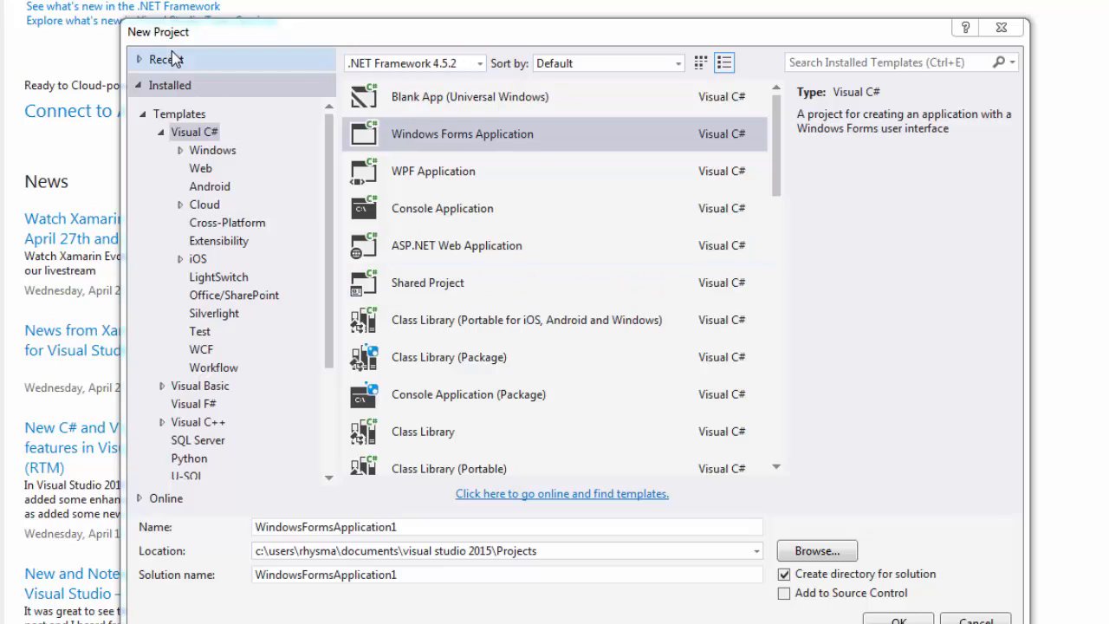
mouse_move(206, 187)
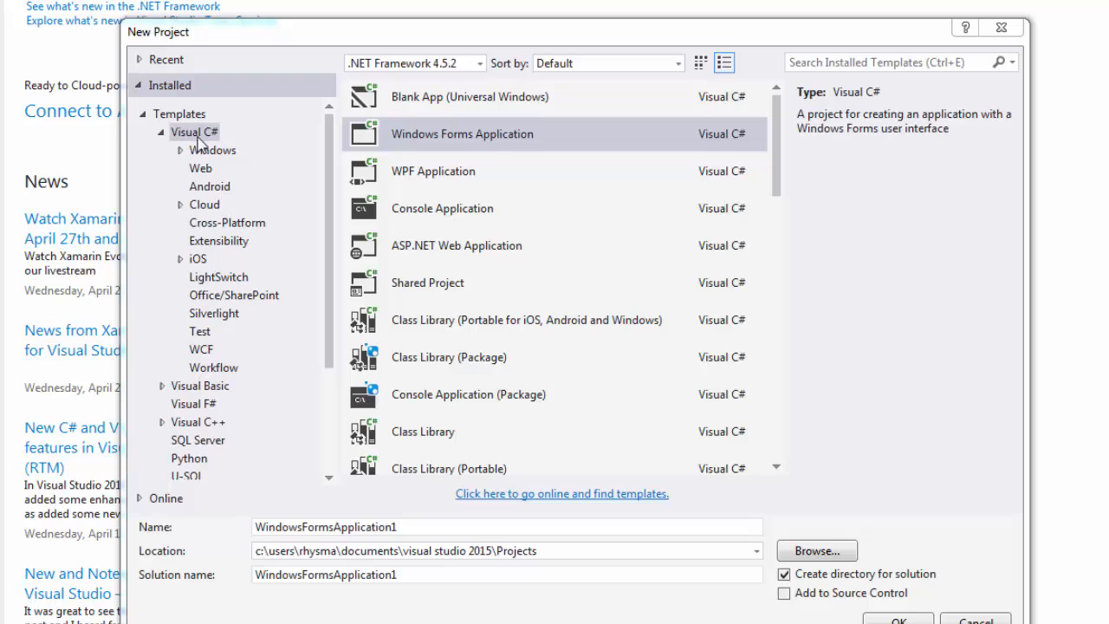
Create a Blank App (Android) project named HelloWorldAndroid from the Visual C# Android templates.
click(209, 187)
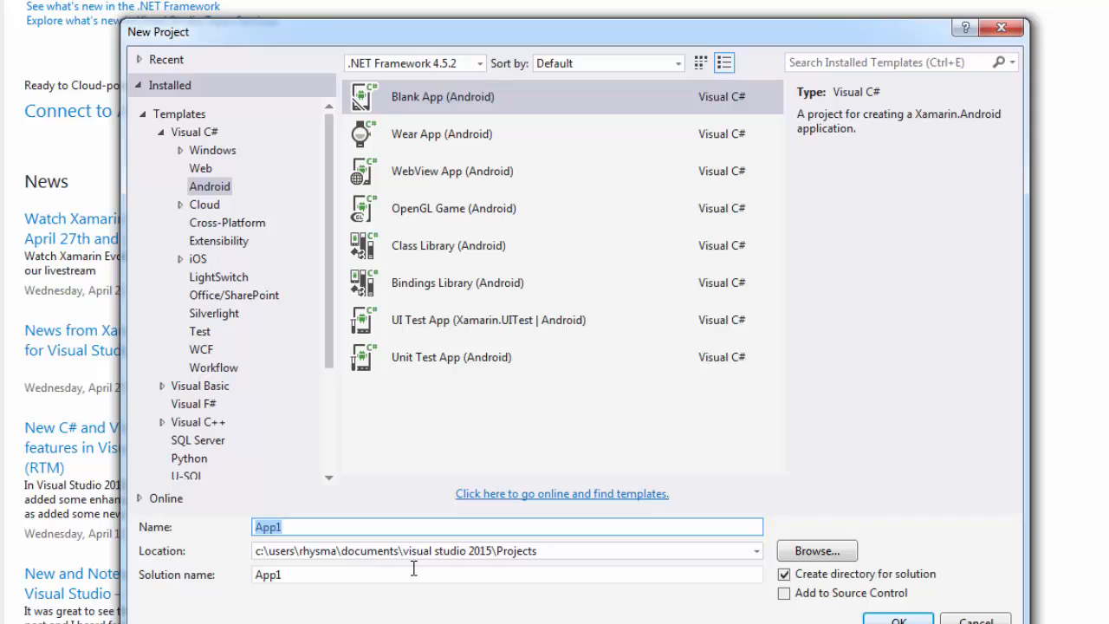
text(HelloWorldAn)
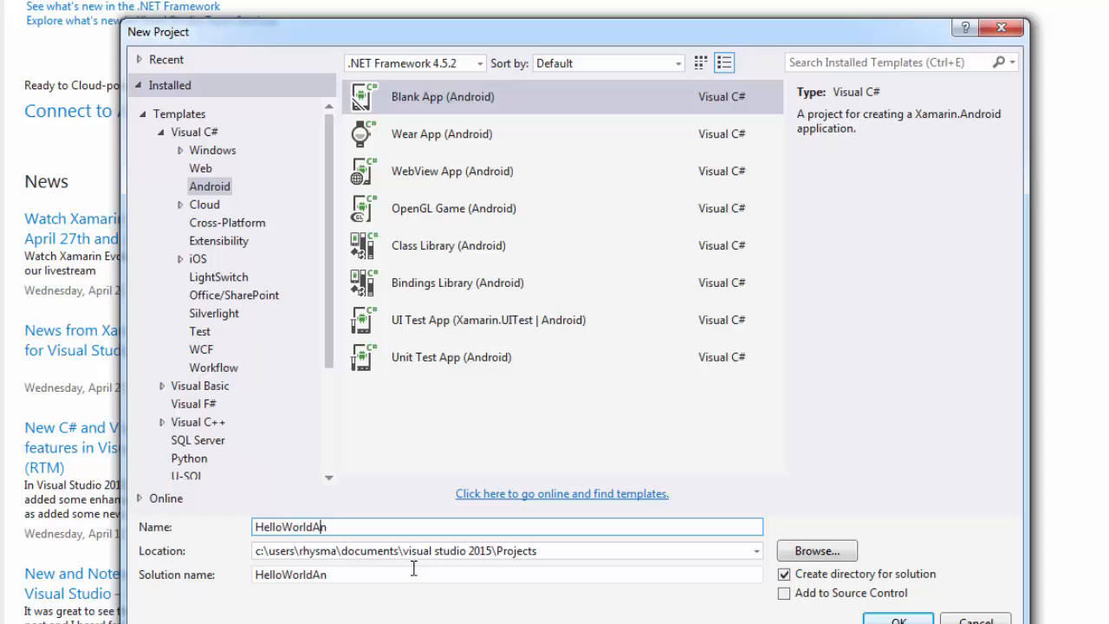
text(droid)
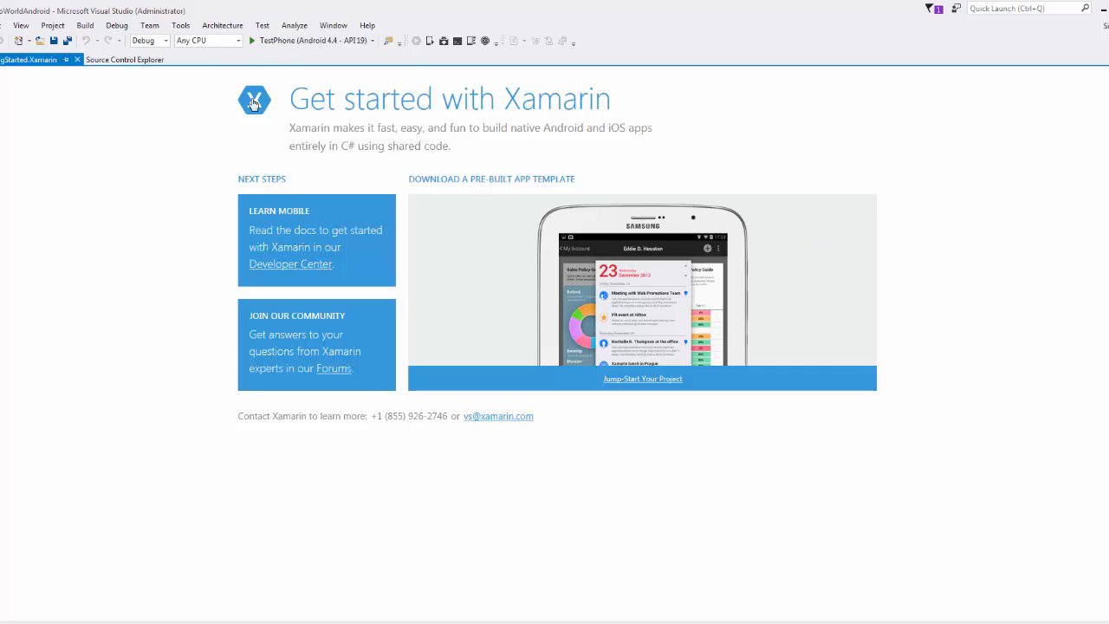
mouse_move(330, 264)
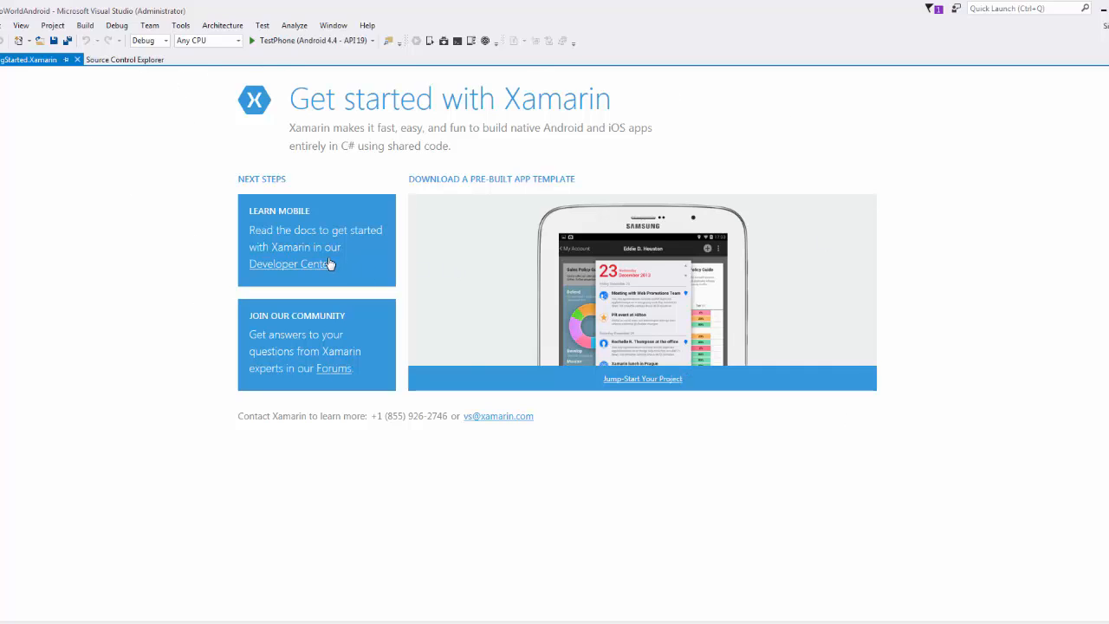
mouse_move(555, 179)
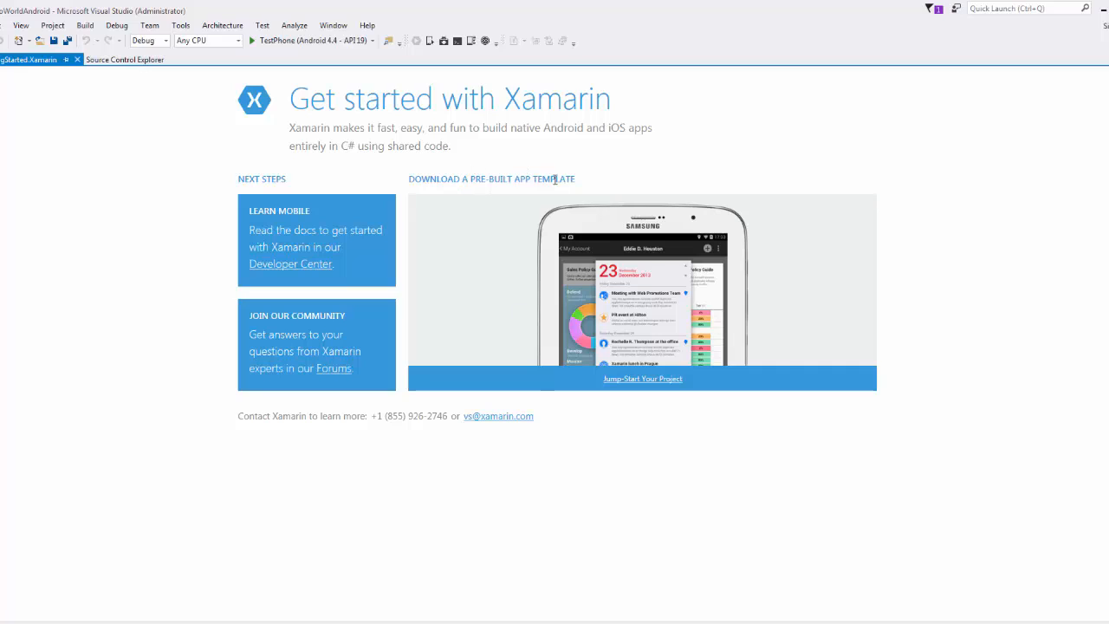
mouse_move(585, 174)
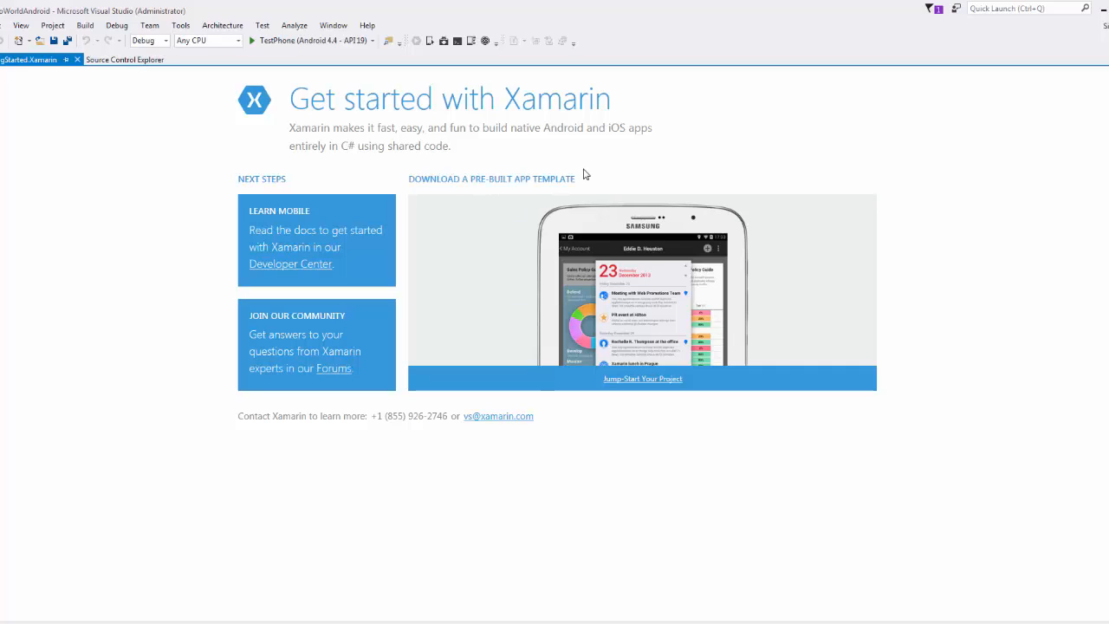
mouse_move(77, 59)
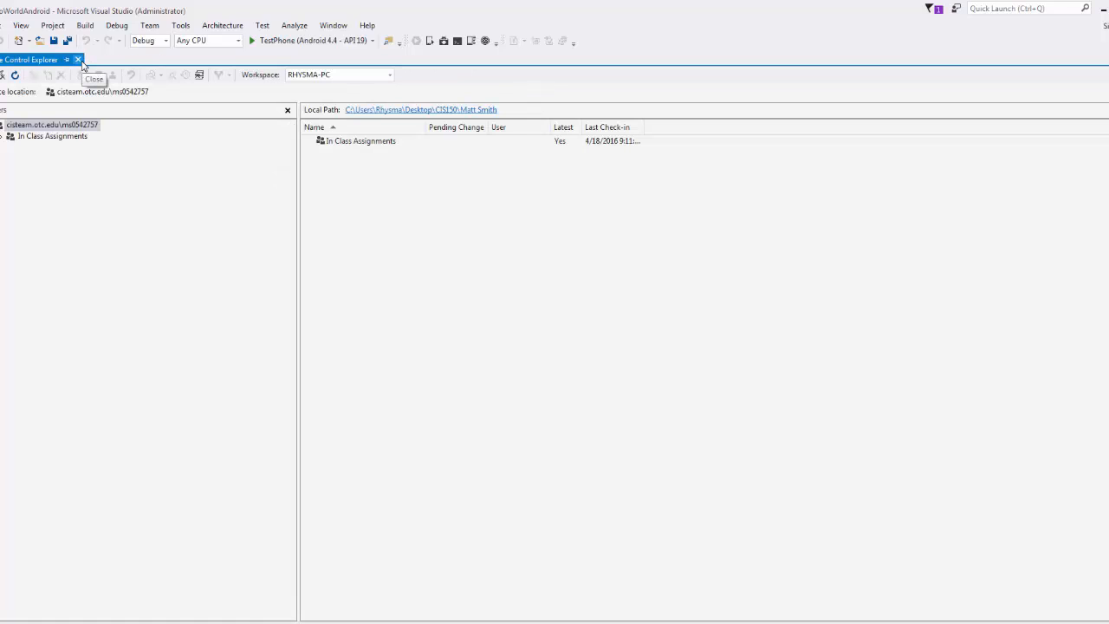
Close Source Control Explorer and open Resources > layout > Main.axml in the designer.
click(78, 58)
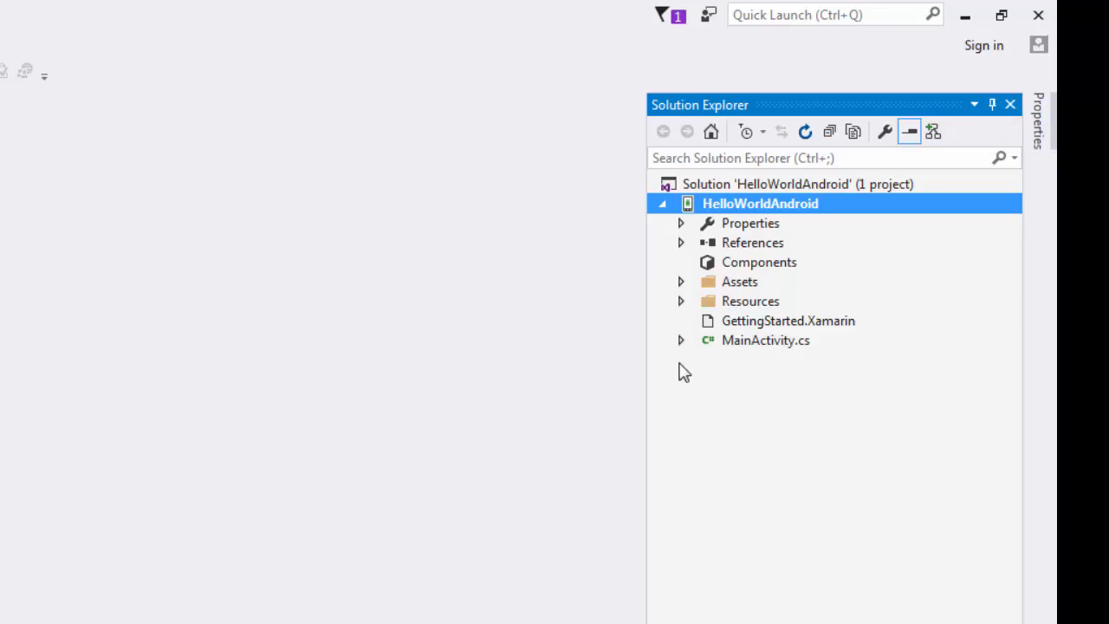
mouse_move(682, 390)
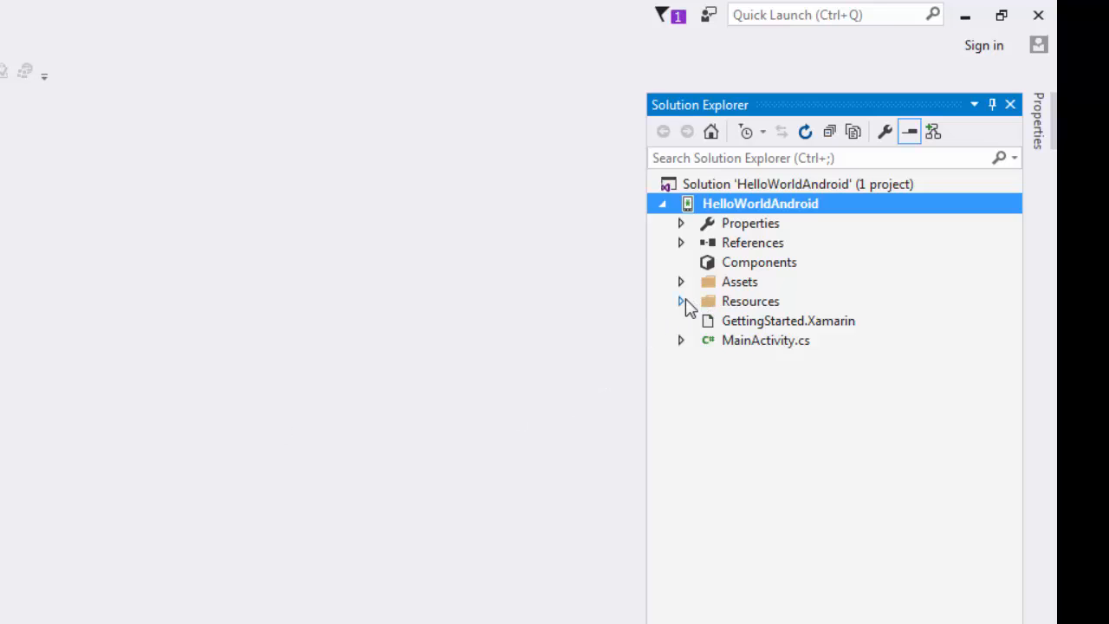
click(681, 301)
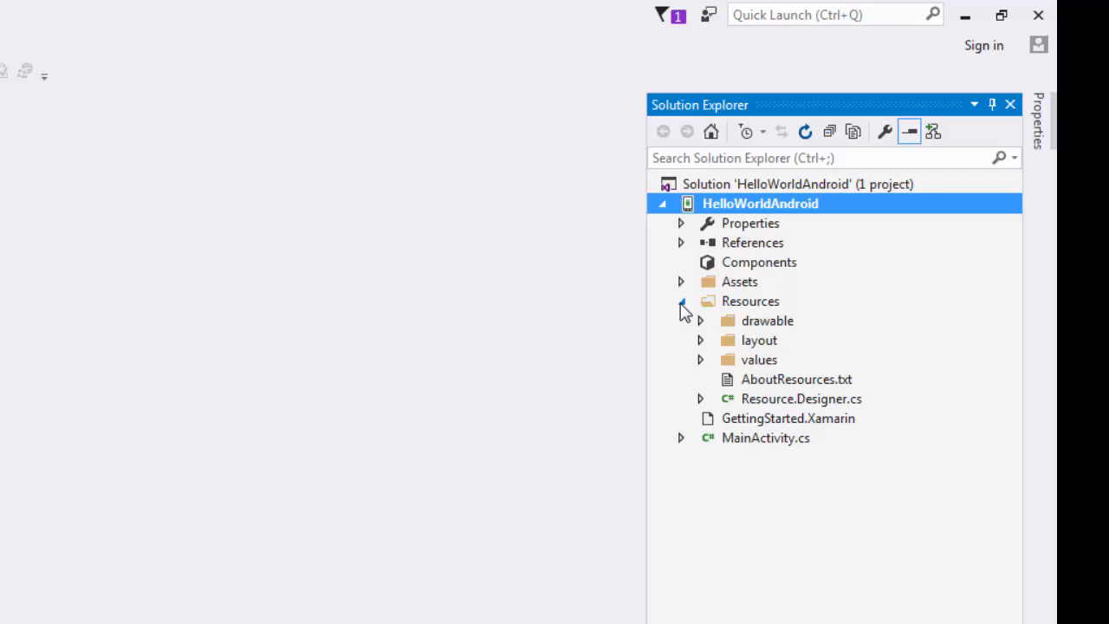
click(700, 340)
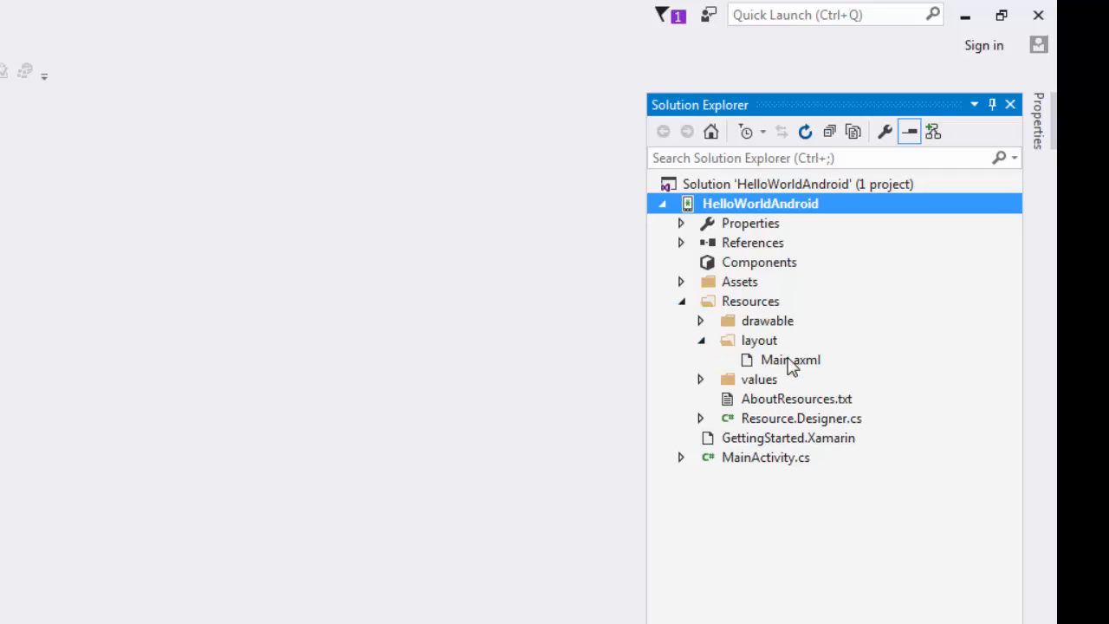
click(789, 360)
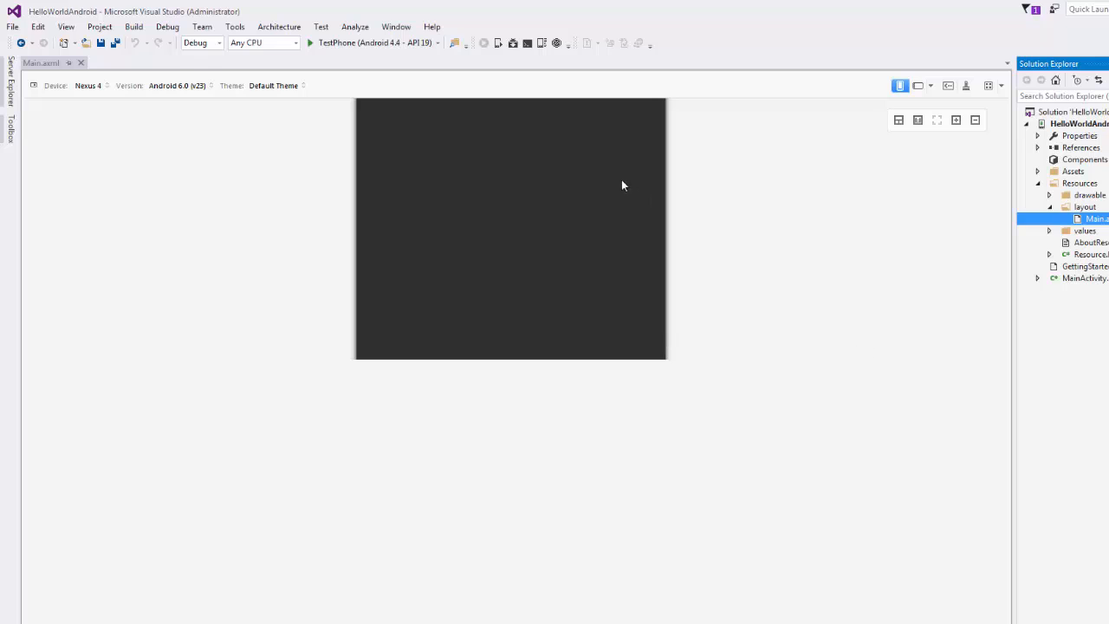
mouse_move(163, 205)
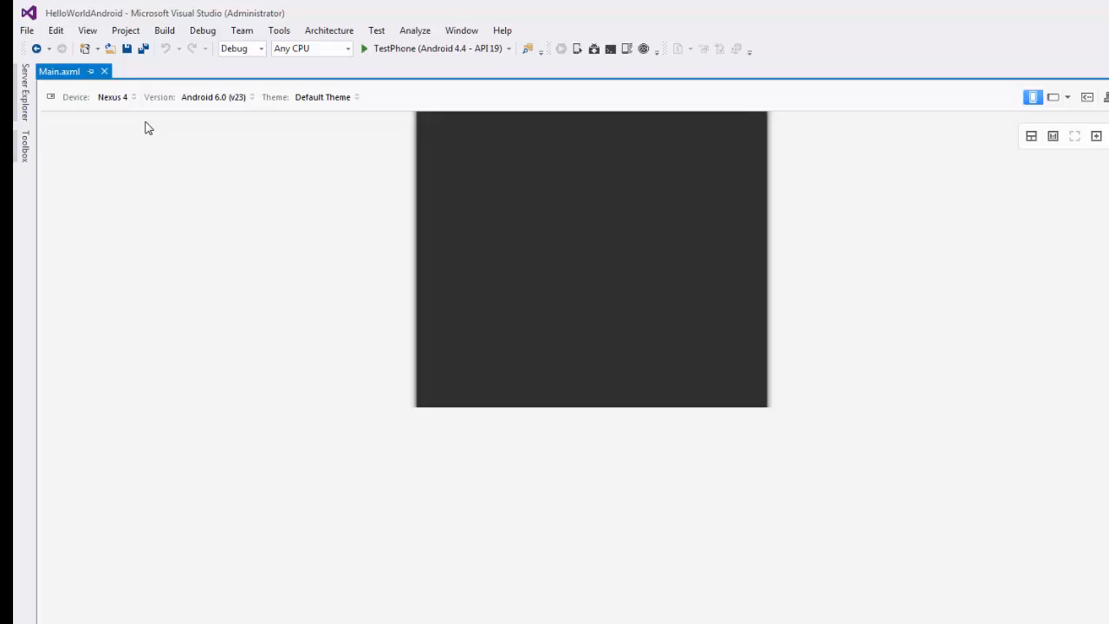
click(113, 97)
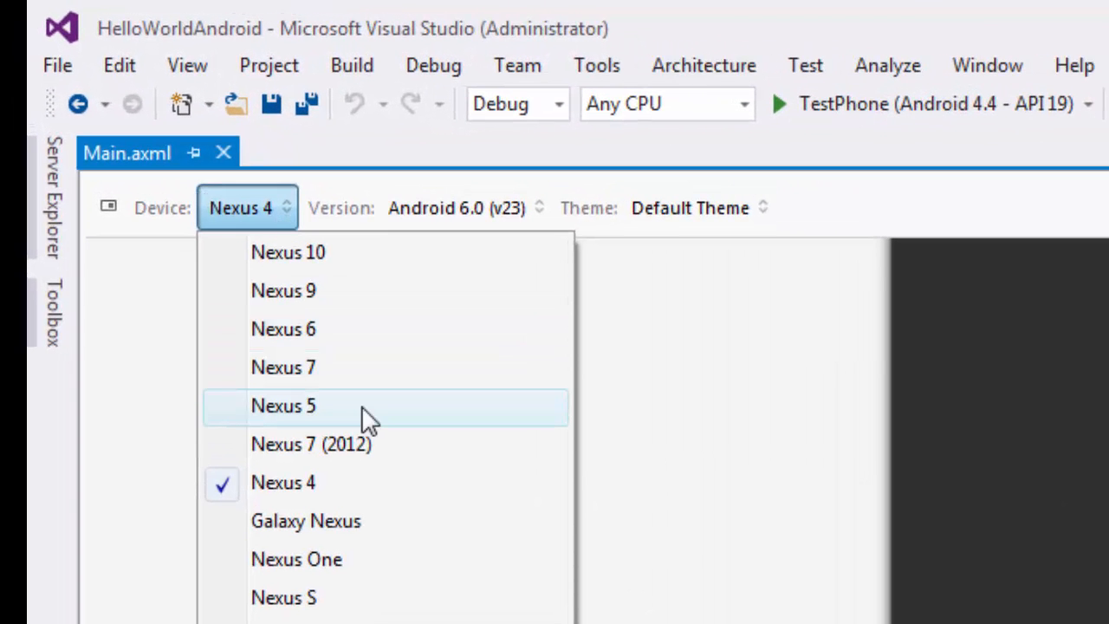
click(283, 406)
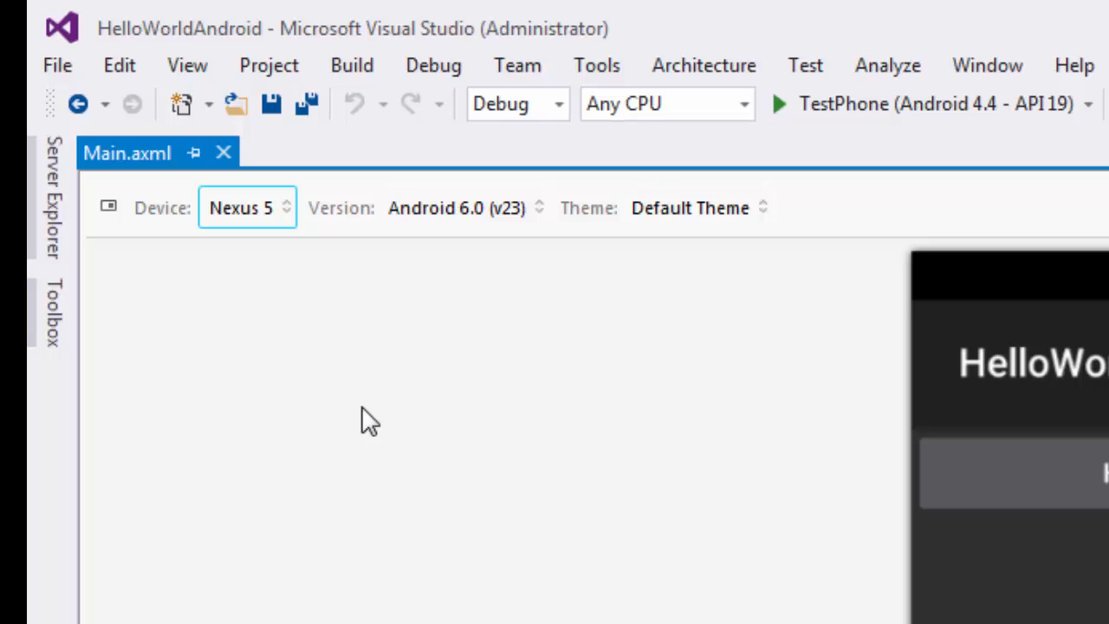
mouse_move(352, 440)
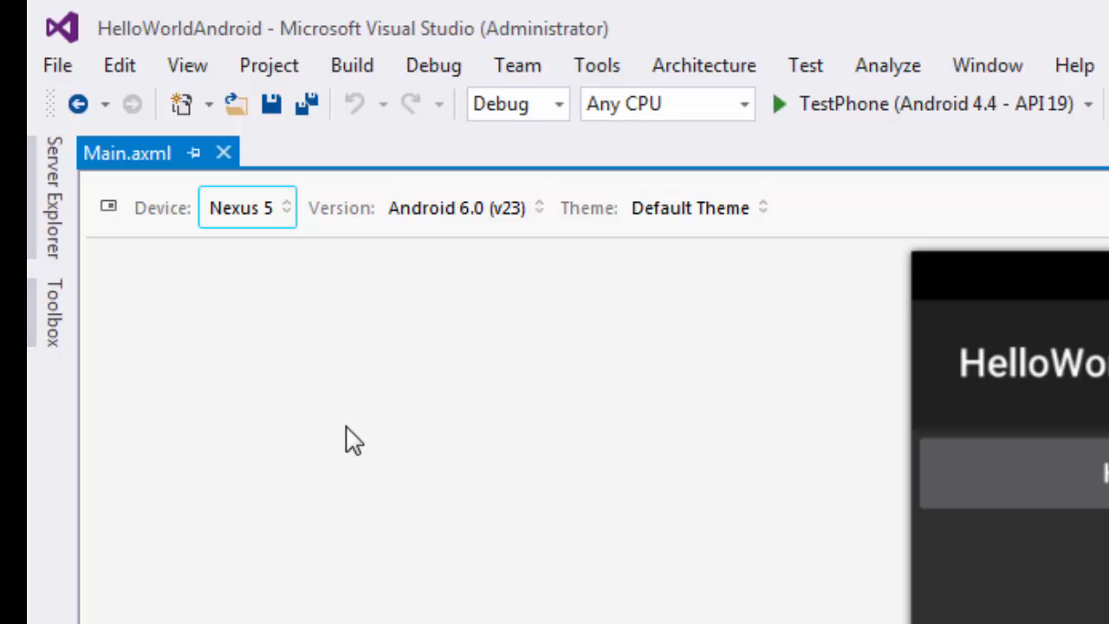
mouse_move(247, 208)
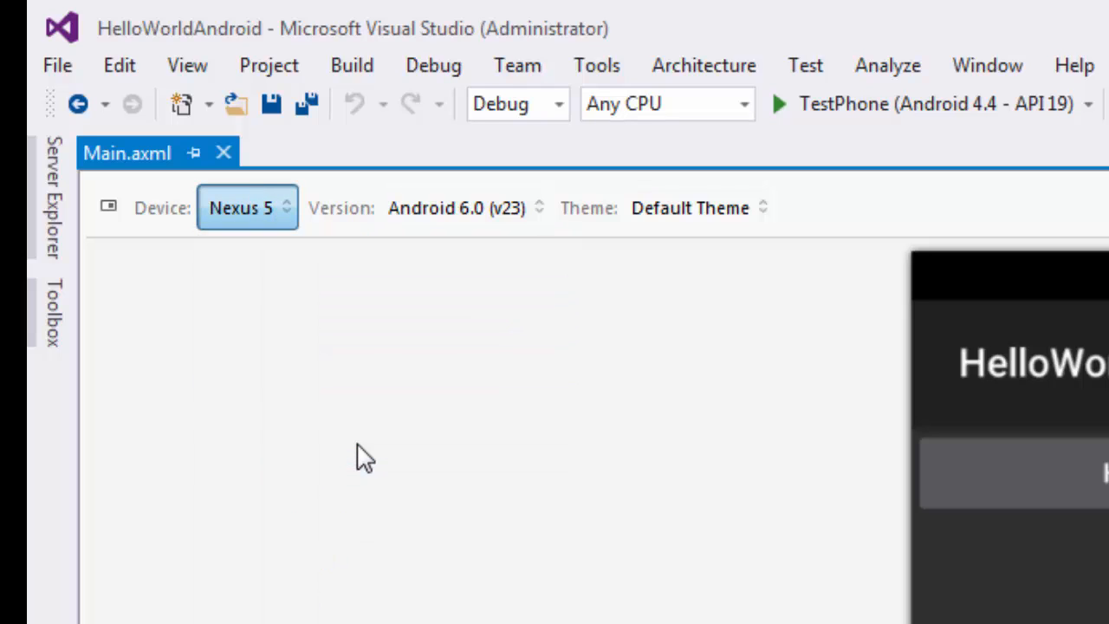
click(247, 207)
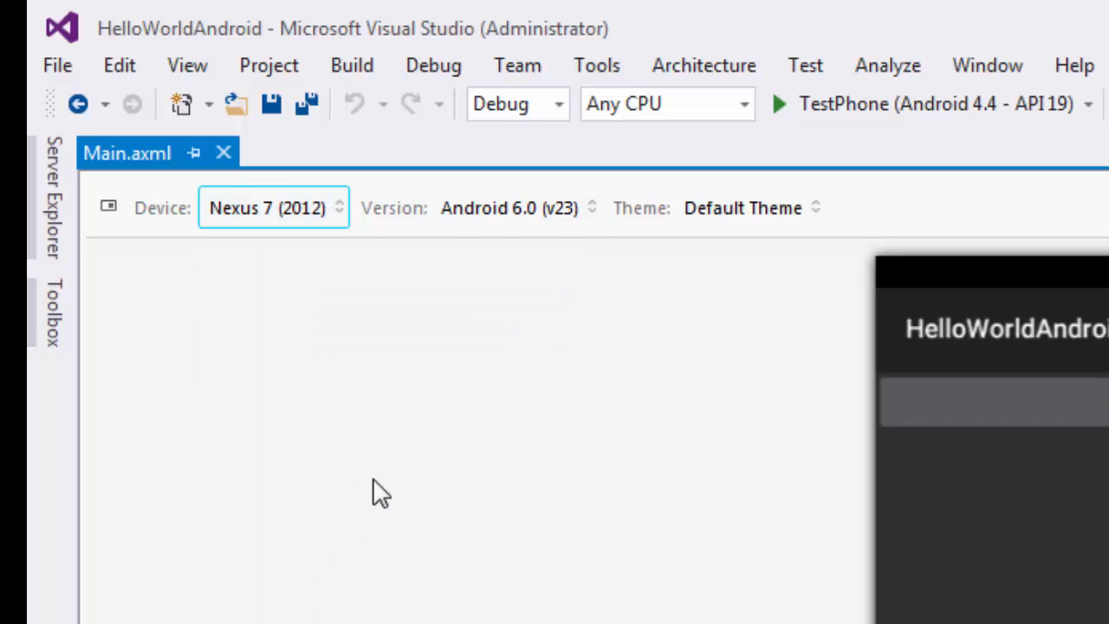
click(273, 207)
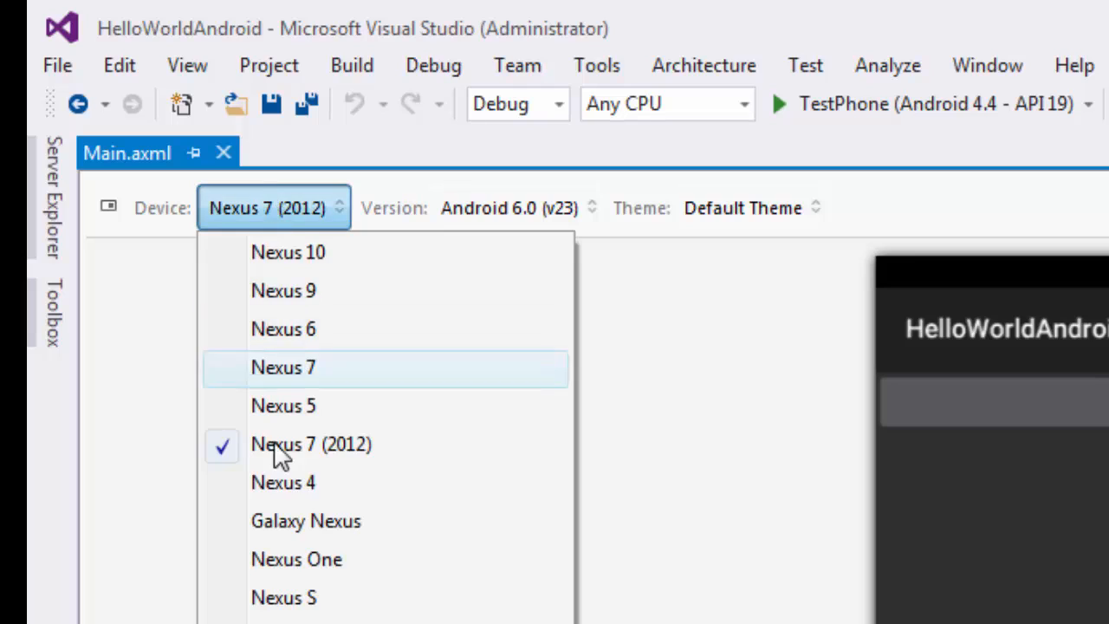
click(283, 406)
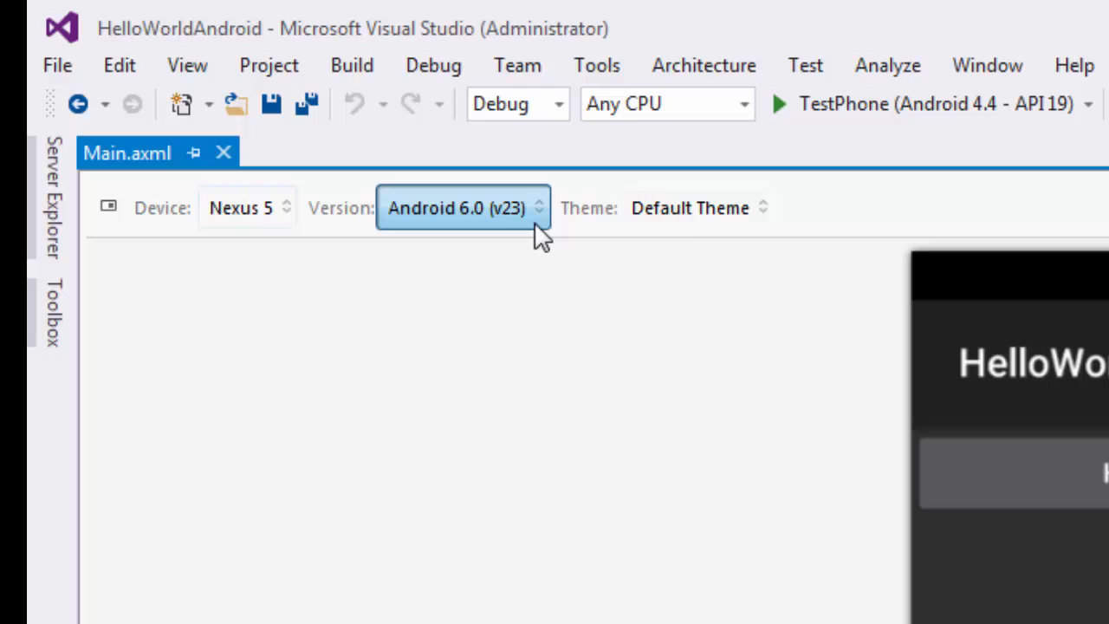
click(462, 208)
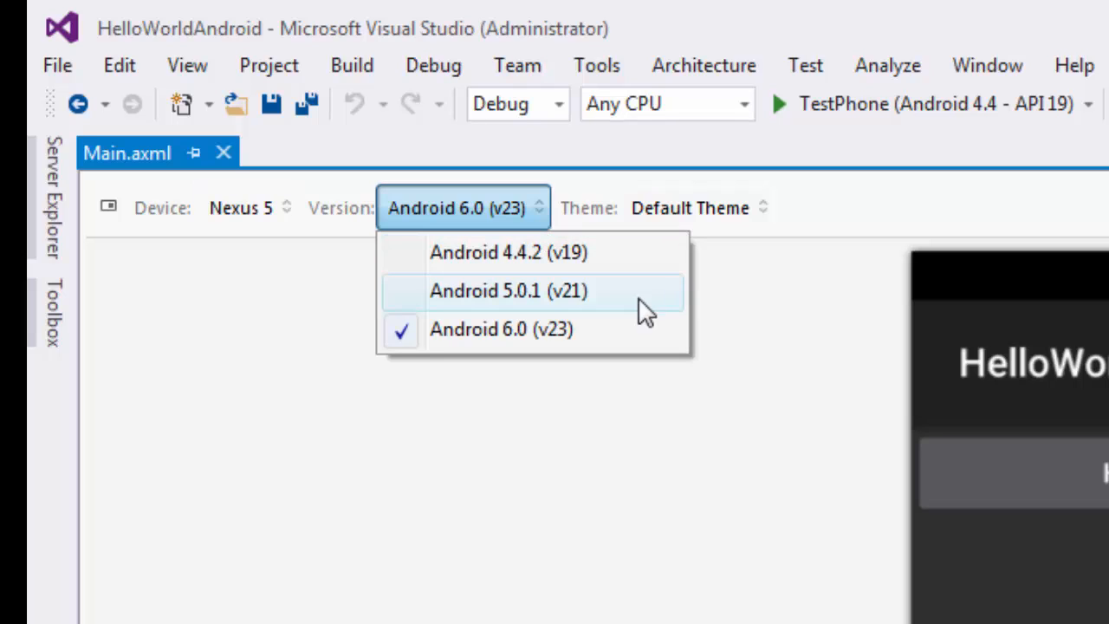
mouse_move(520, 338)
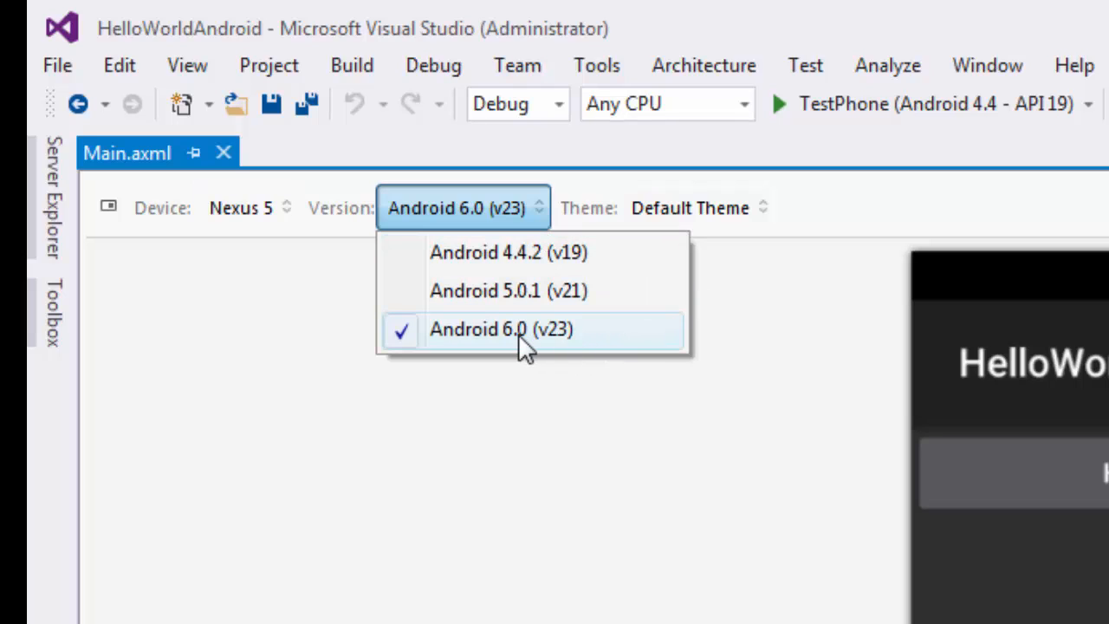
mouse_move(579, 356)
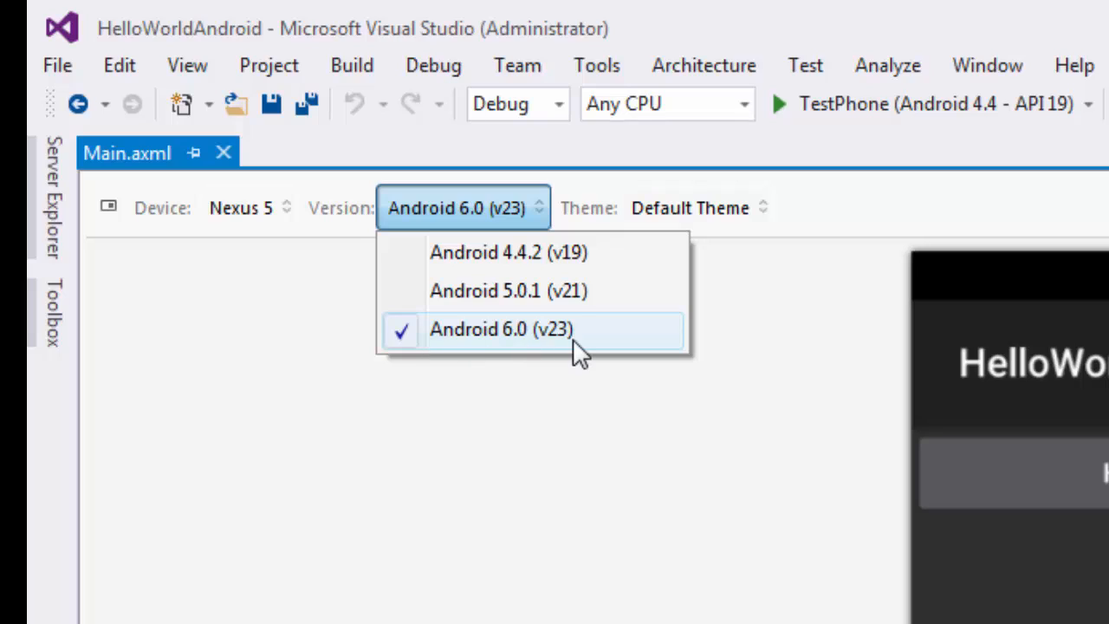
mouse_move(588, 362)
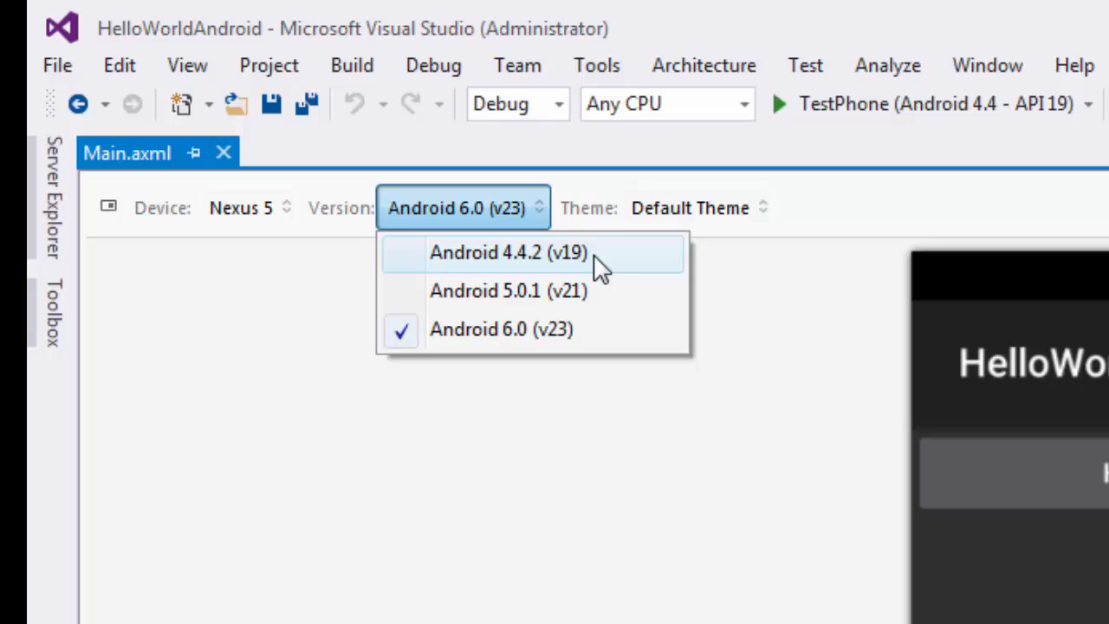
click(698, 208)
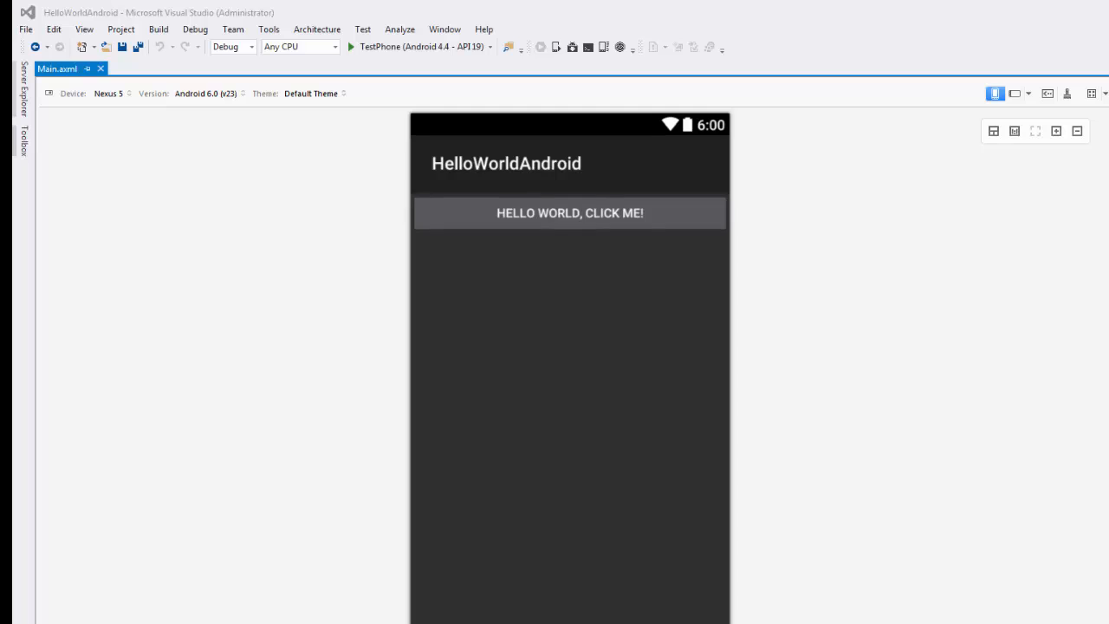
mouse_move(791, 55)
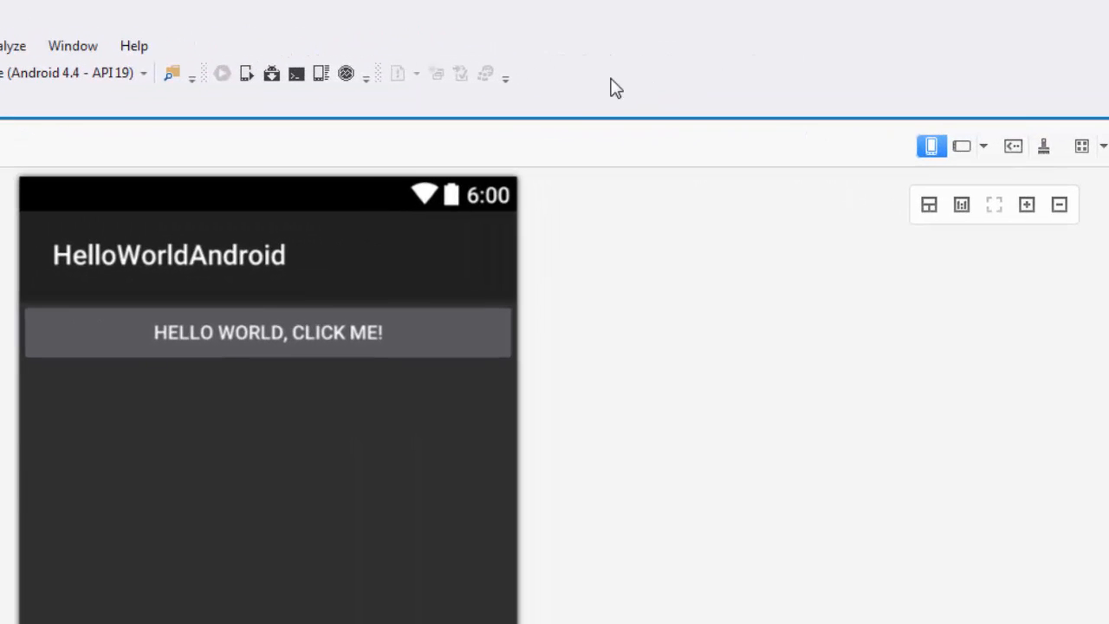
mouse_move(246, 124)
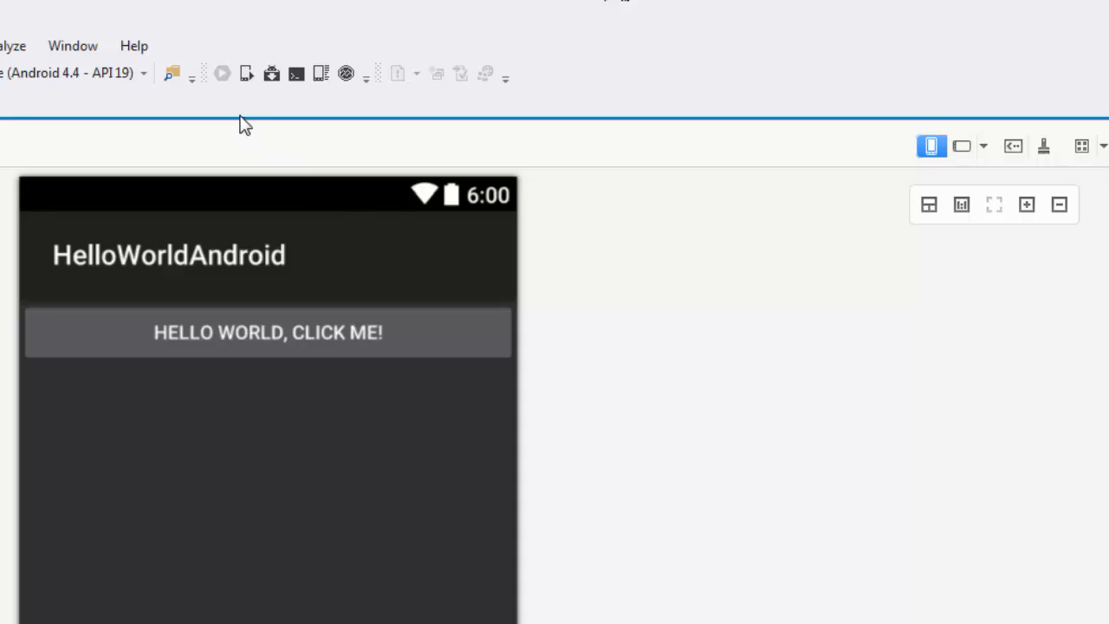
mouse_move(247, 73)
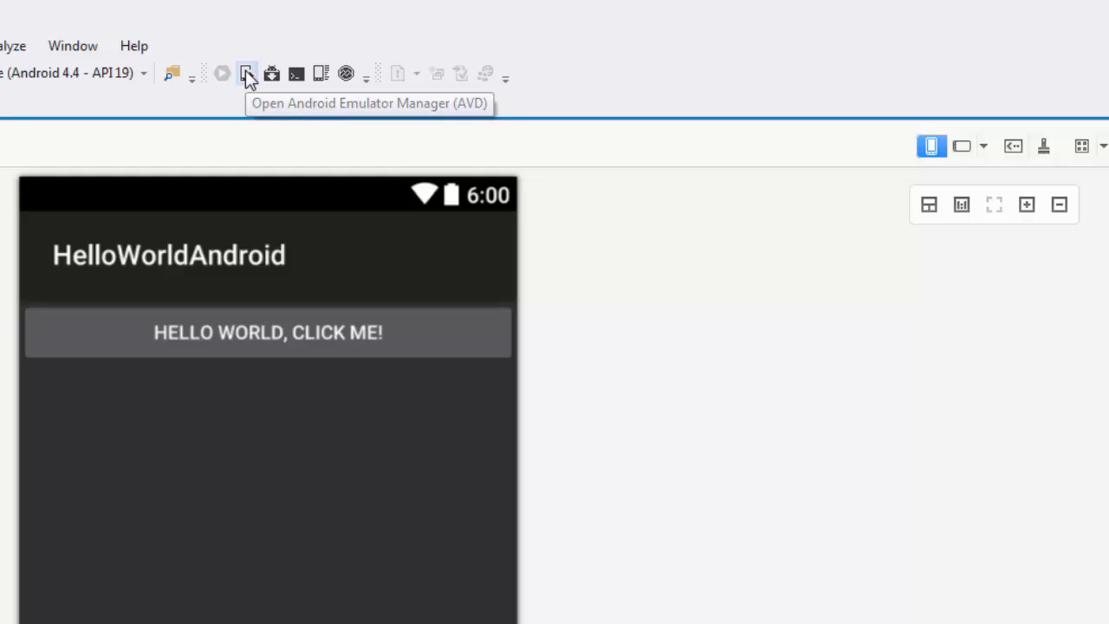
mouse_move(271, 73)
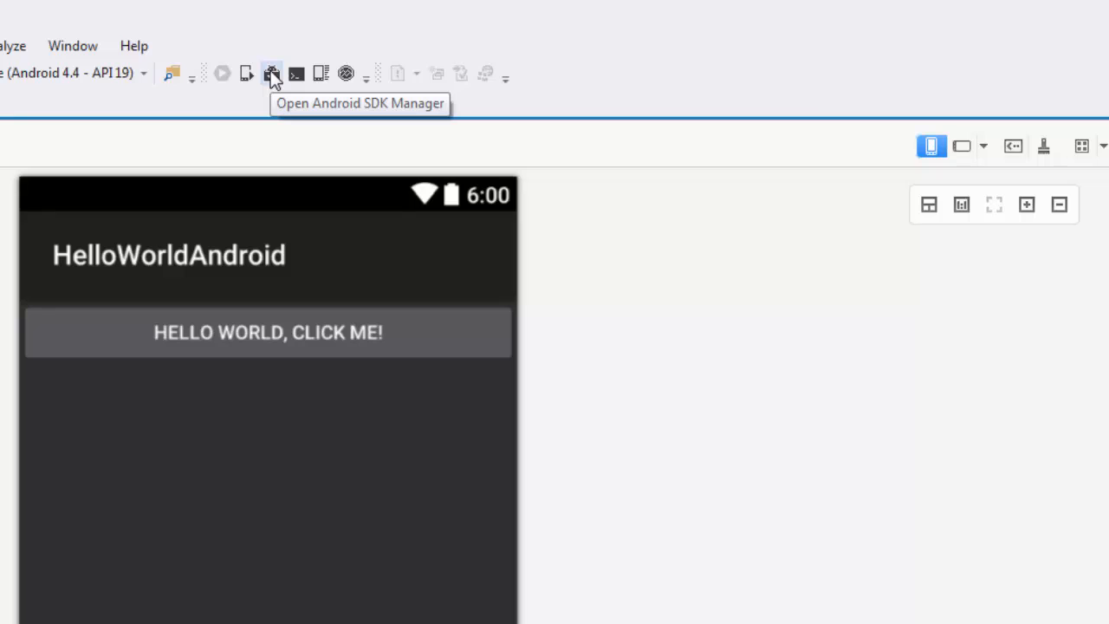
mouse_move(272, 73)
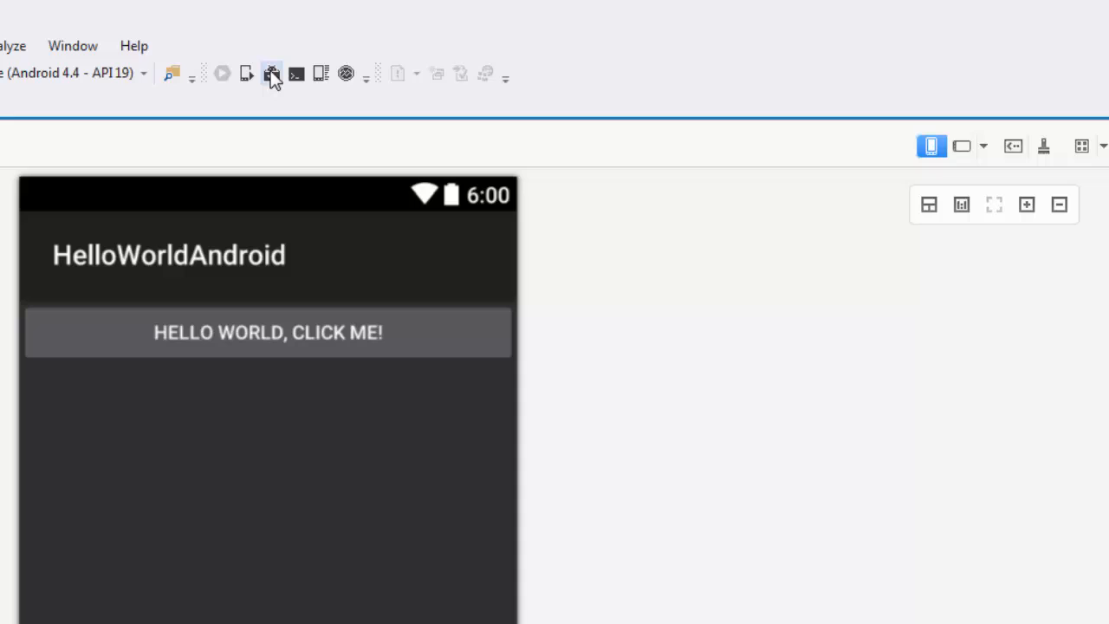
mouse_move(275, 98)
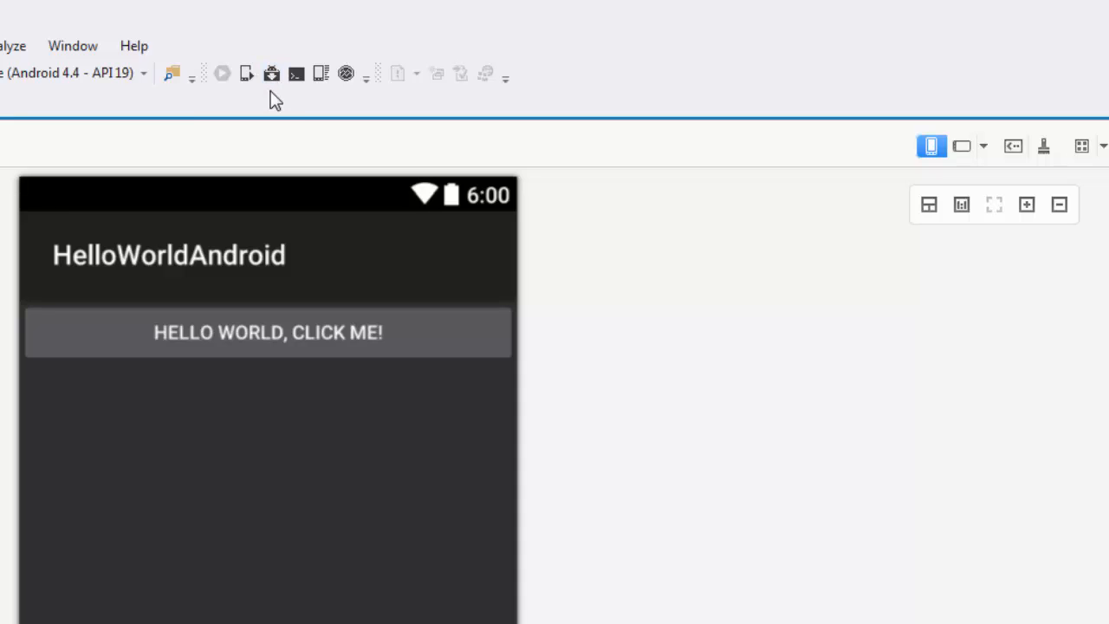
mouse_move(296, 73)
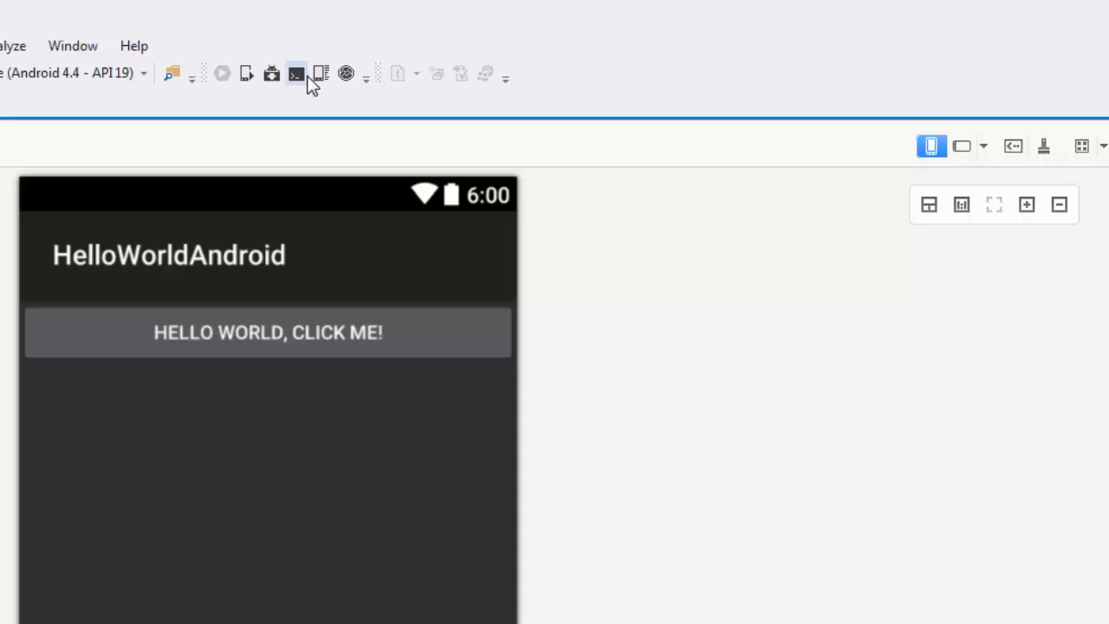
mouse_move(320, 73)
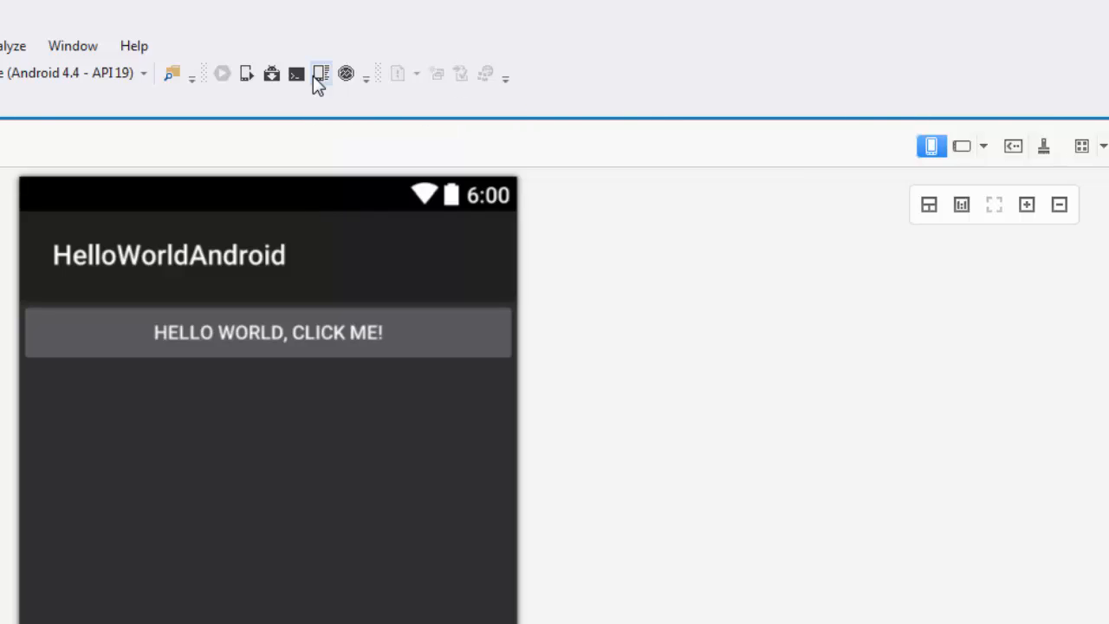
mouse_move(319, 136)
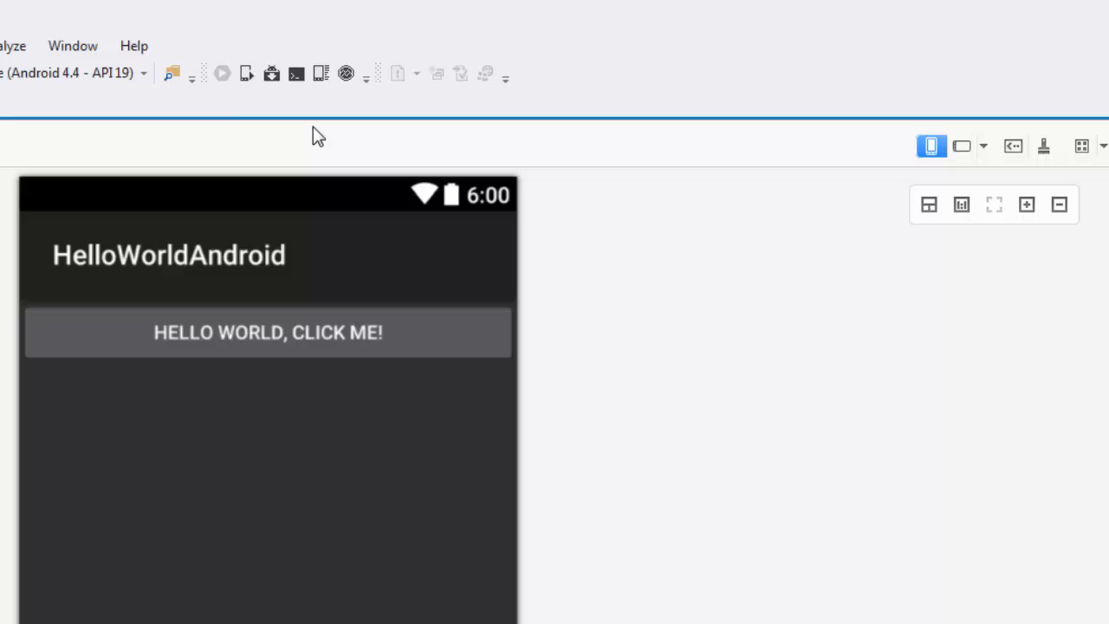
mouse_move(247, 74)
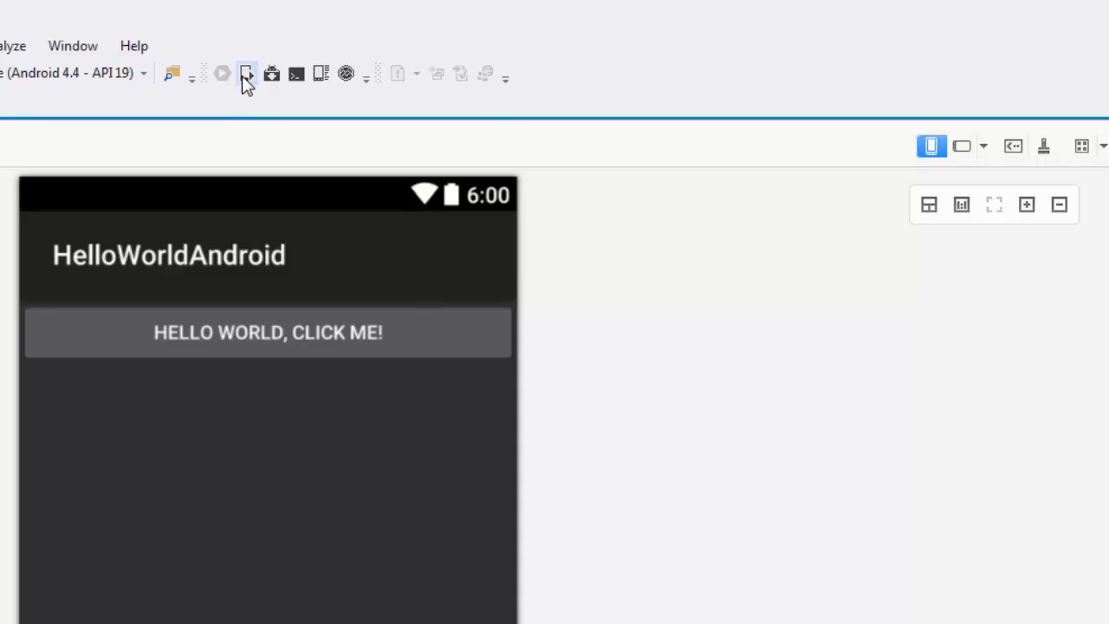
Choose the TestPhone Android 4.4.2 virtual device as the run target in the AVD manager.
click(247, 73)
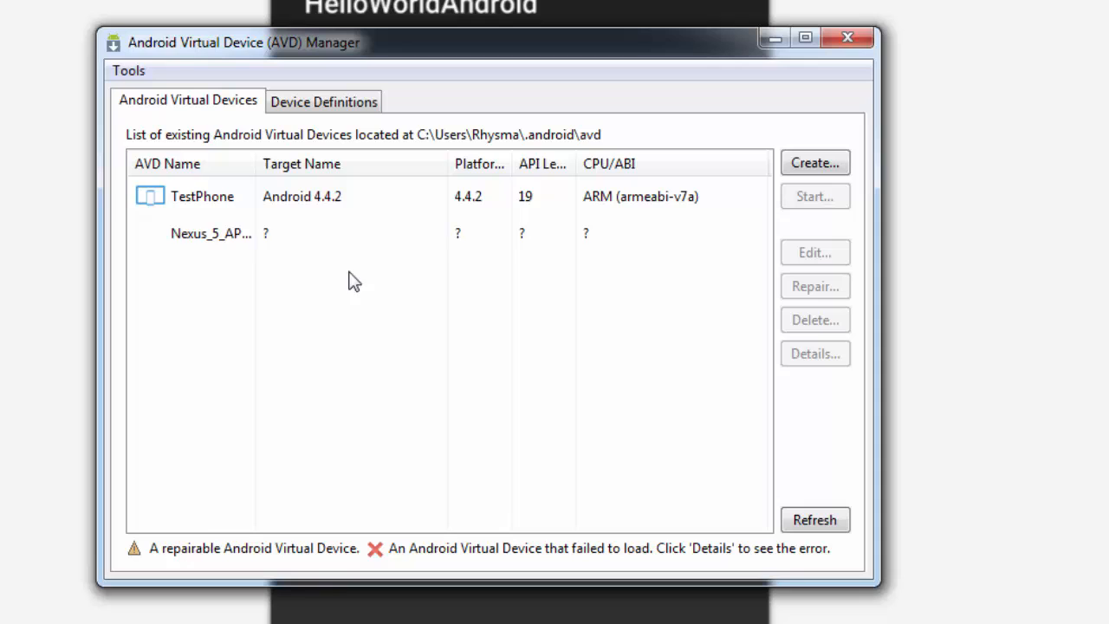
click(202, 195)
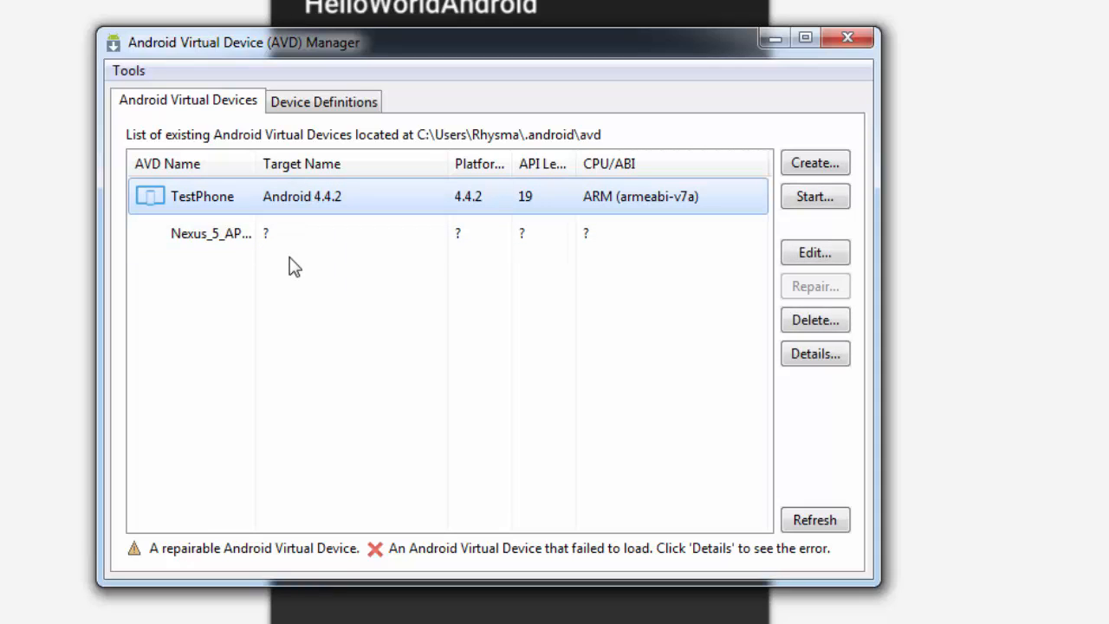
mouse_move(815, 163)
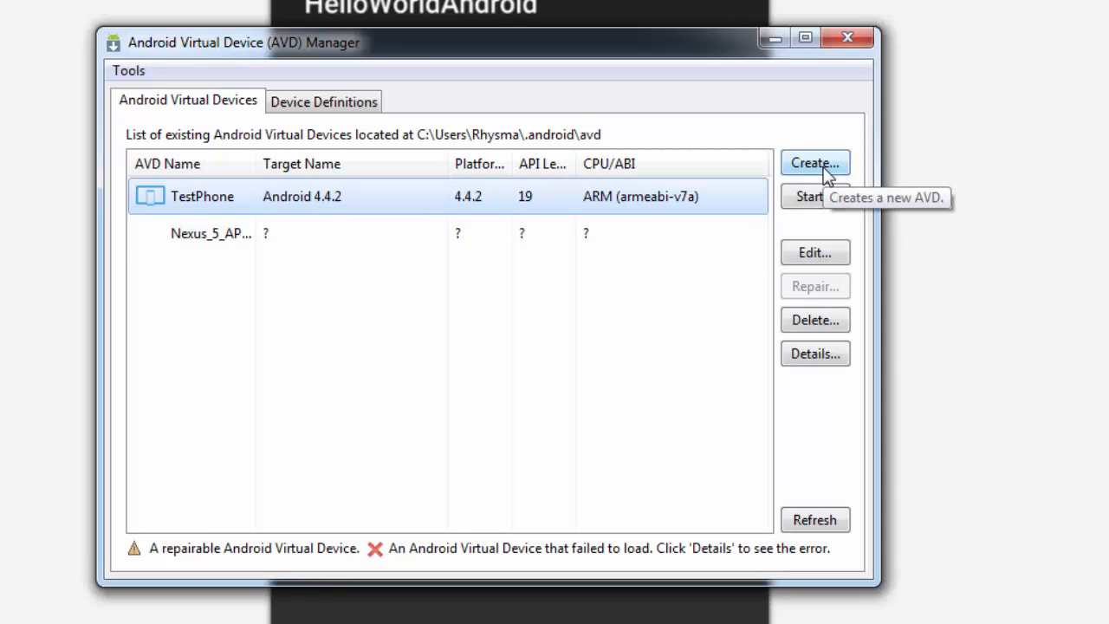
mouse_move(280, 210)
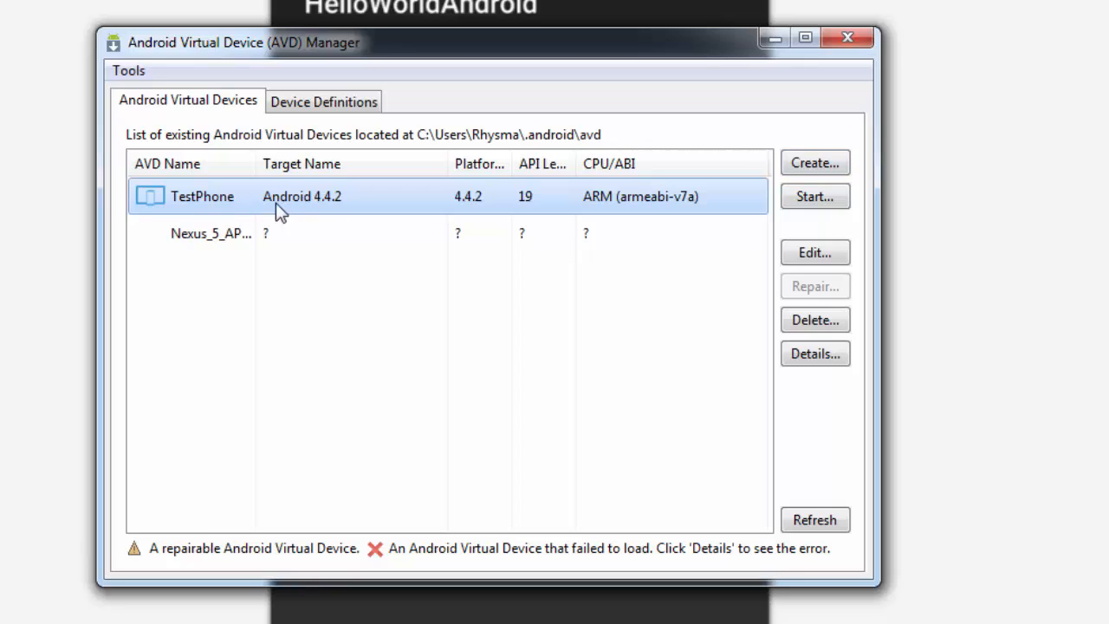
mouse_move(324, 213)
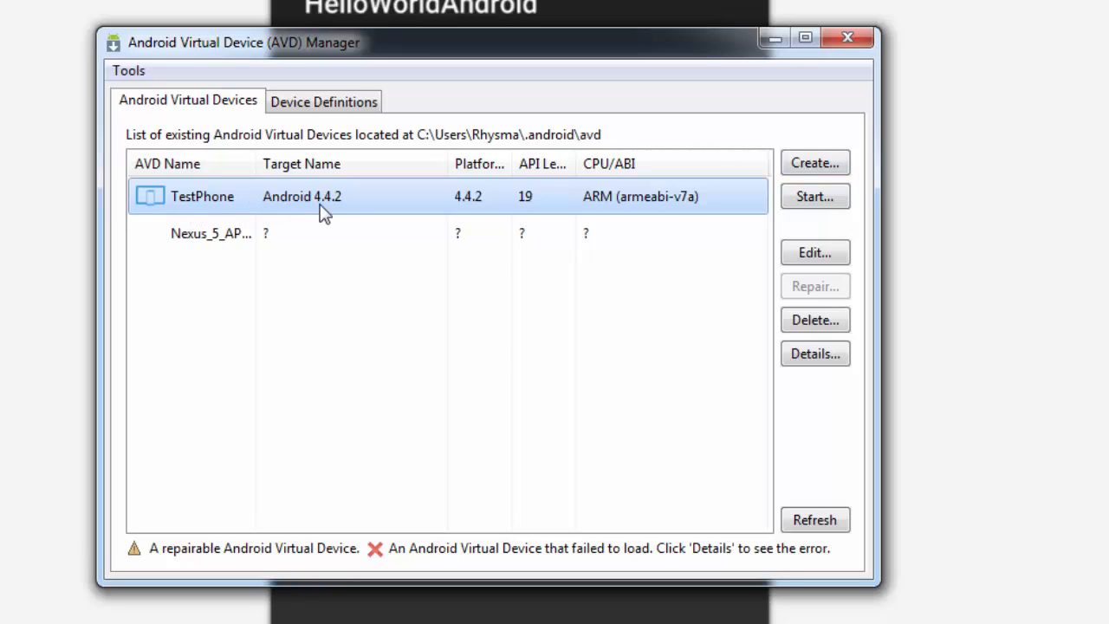
mouse_move(351, 214)
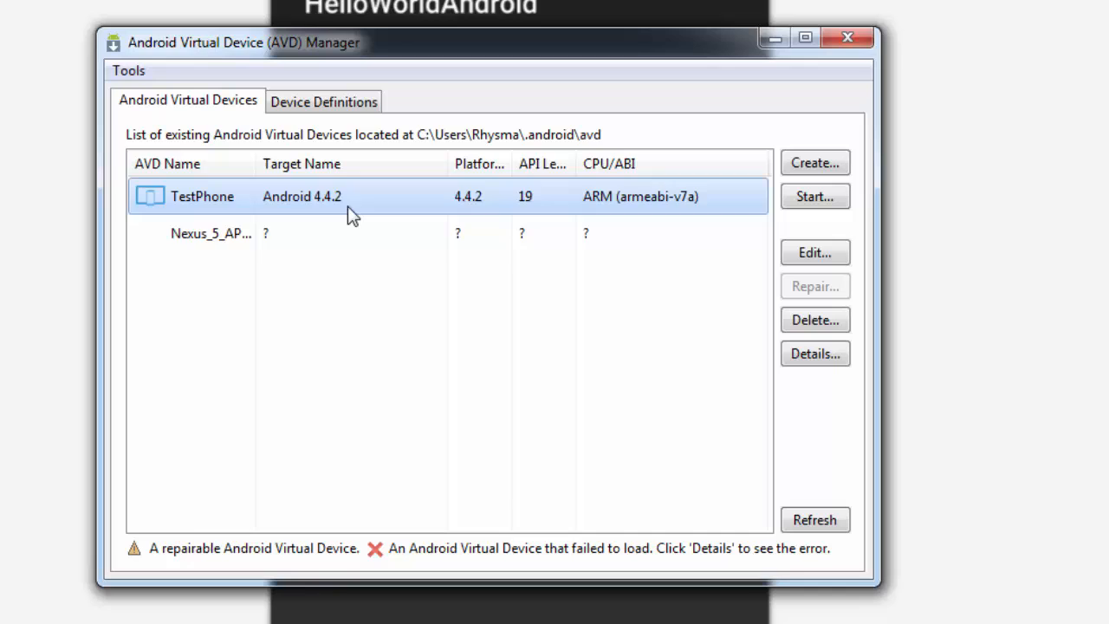
mouse_move(622, 215)
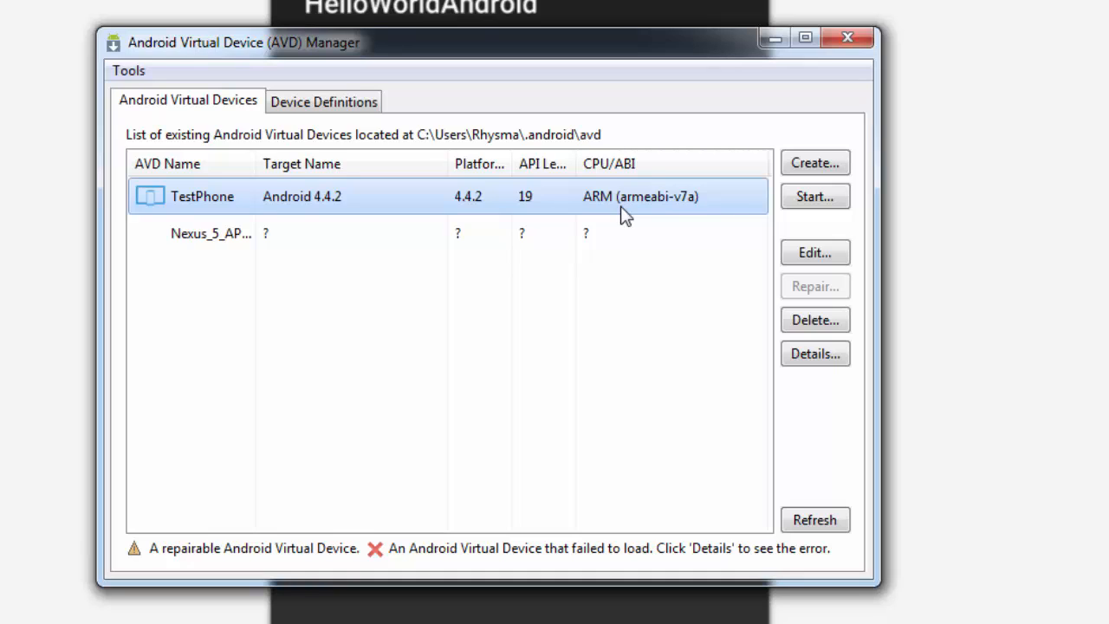
mouse_move(486, 214)
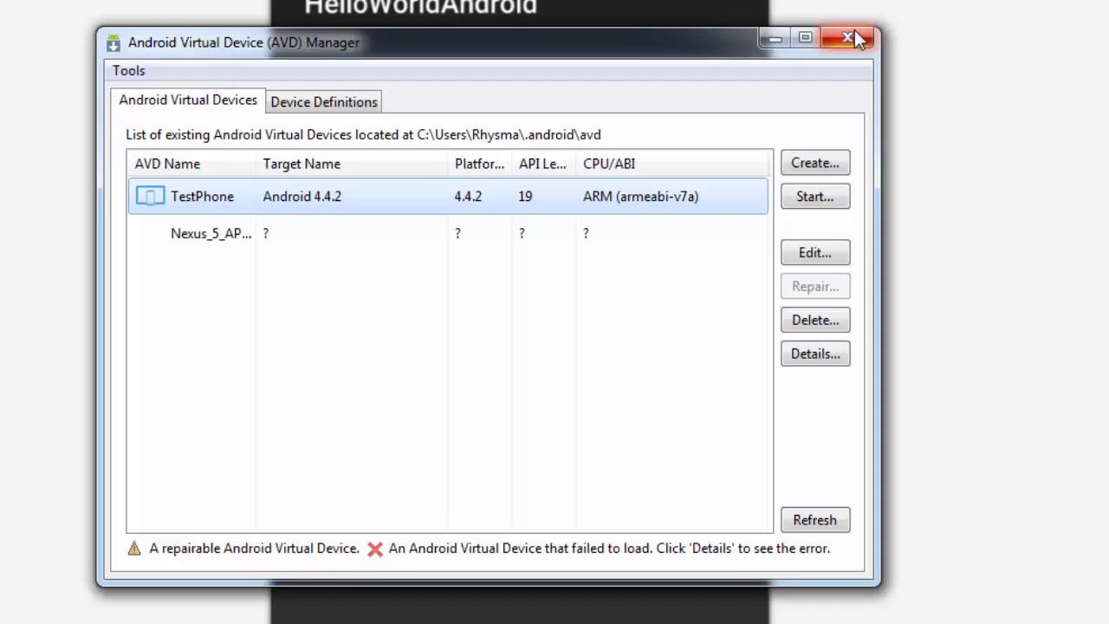
click(848, 37)
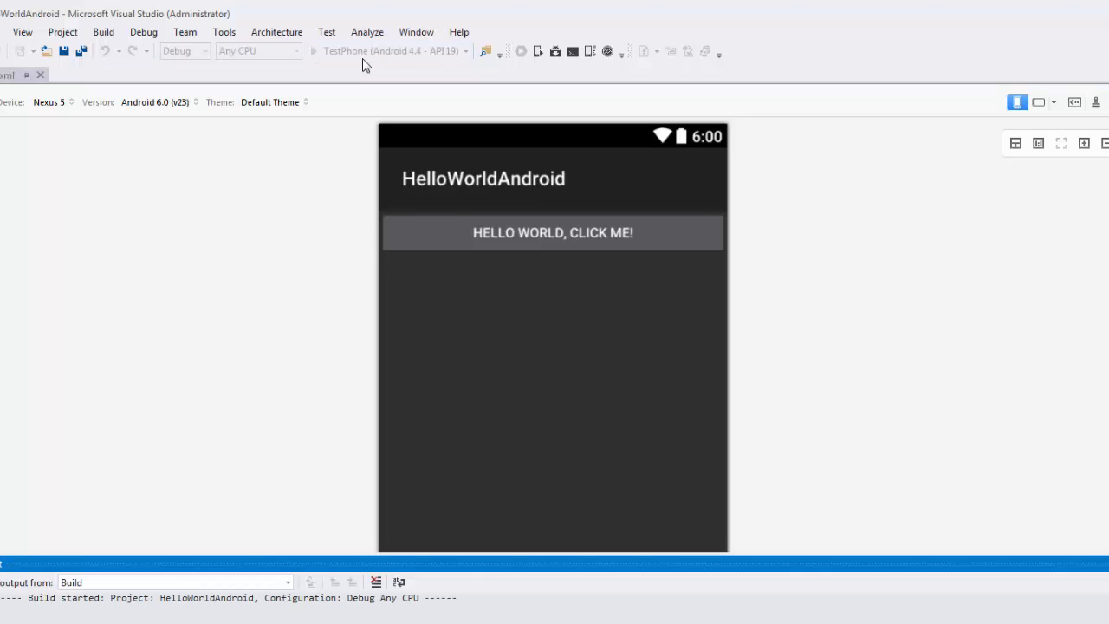
mouse_move(303, 206)
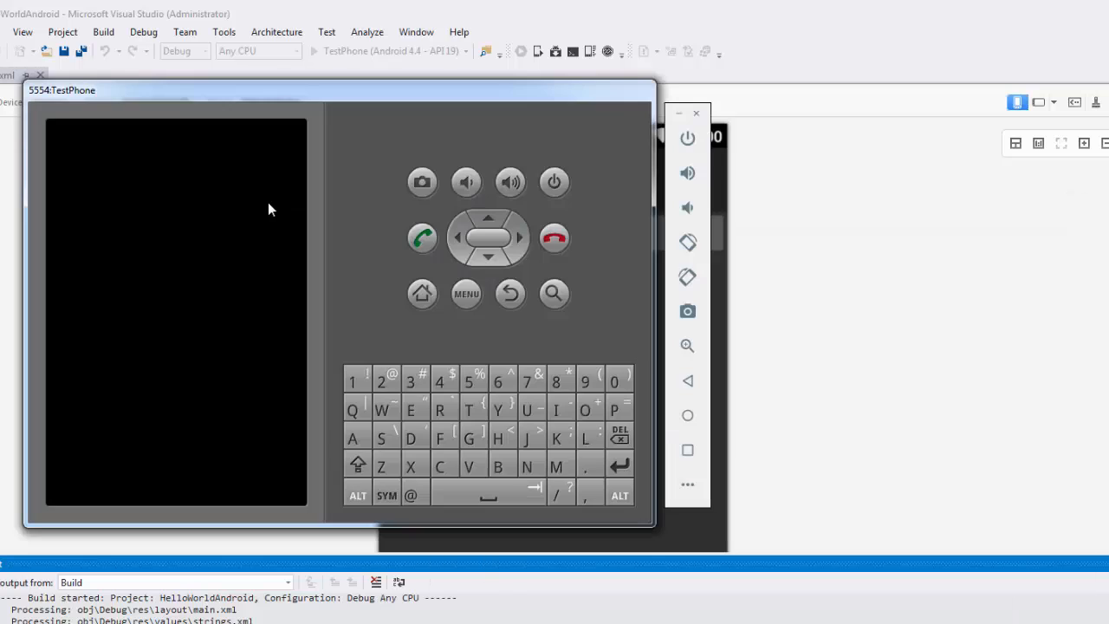
mouse_move(389, 102)
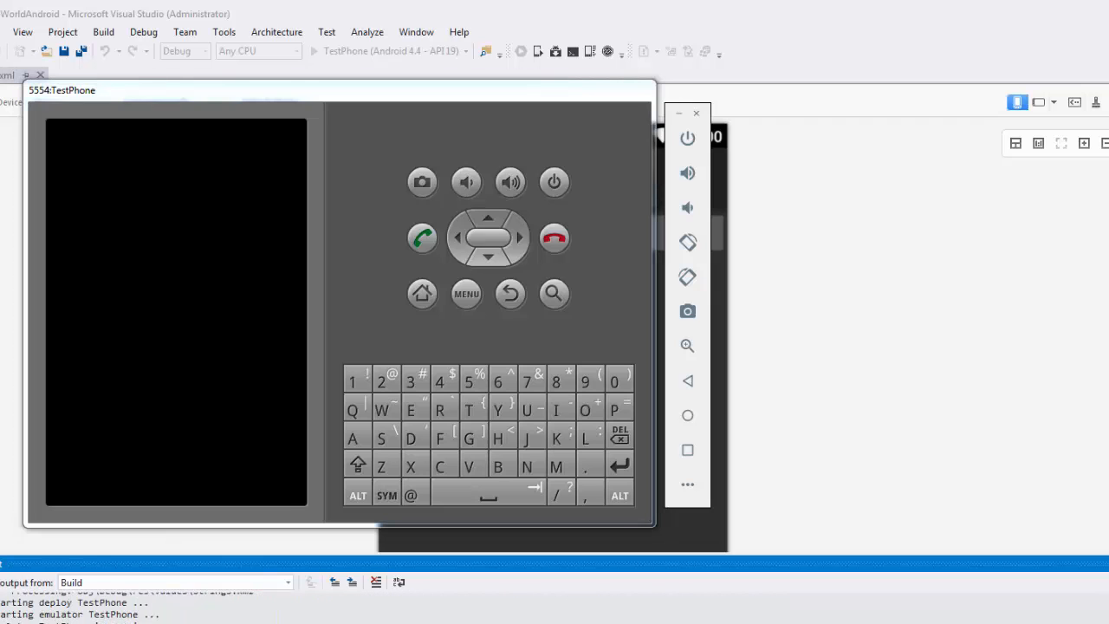
mouse_move(488, 112)
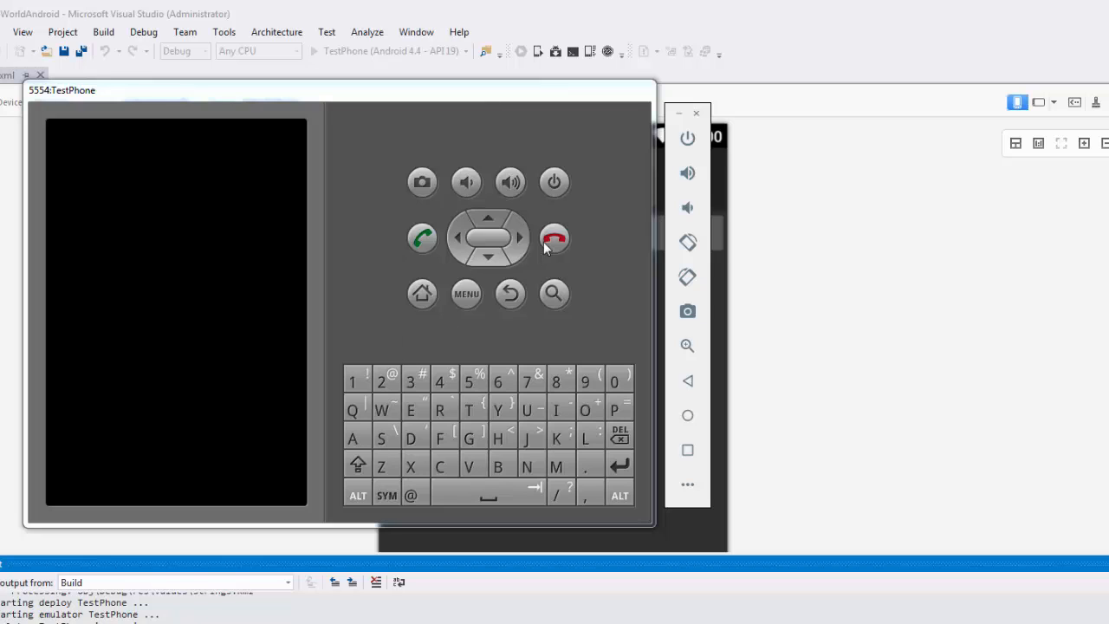
mouse_move(644, 321)
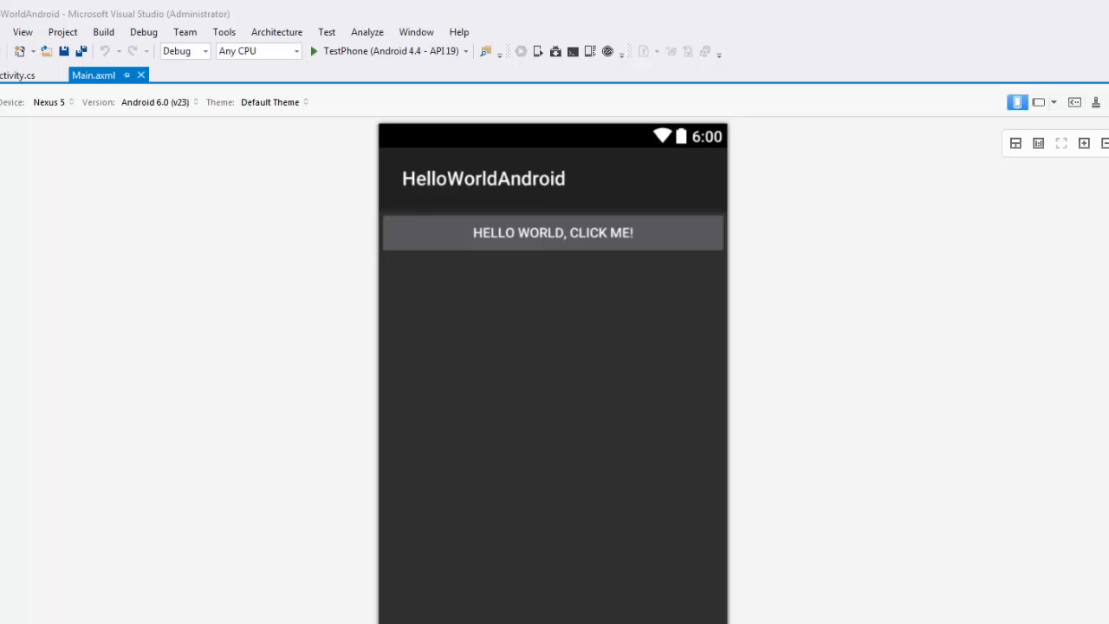
Tap the running app's button in the emulator until the counter reads 12, then return to the IDE.
click(313, 50)
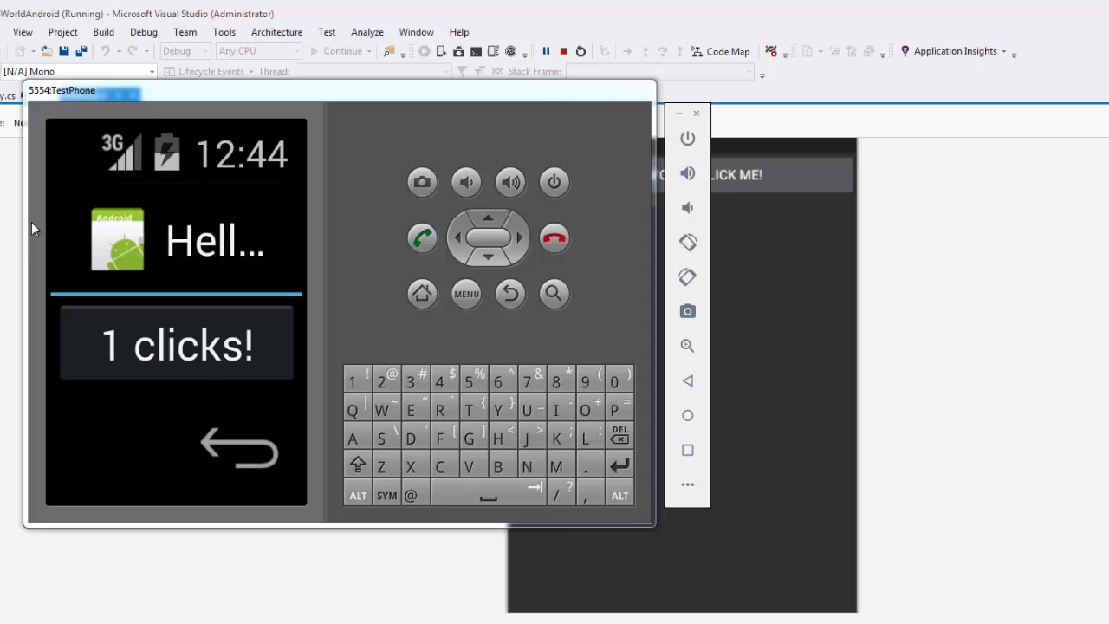
mouse_move(238, 252)
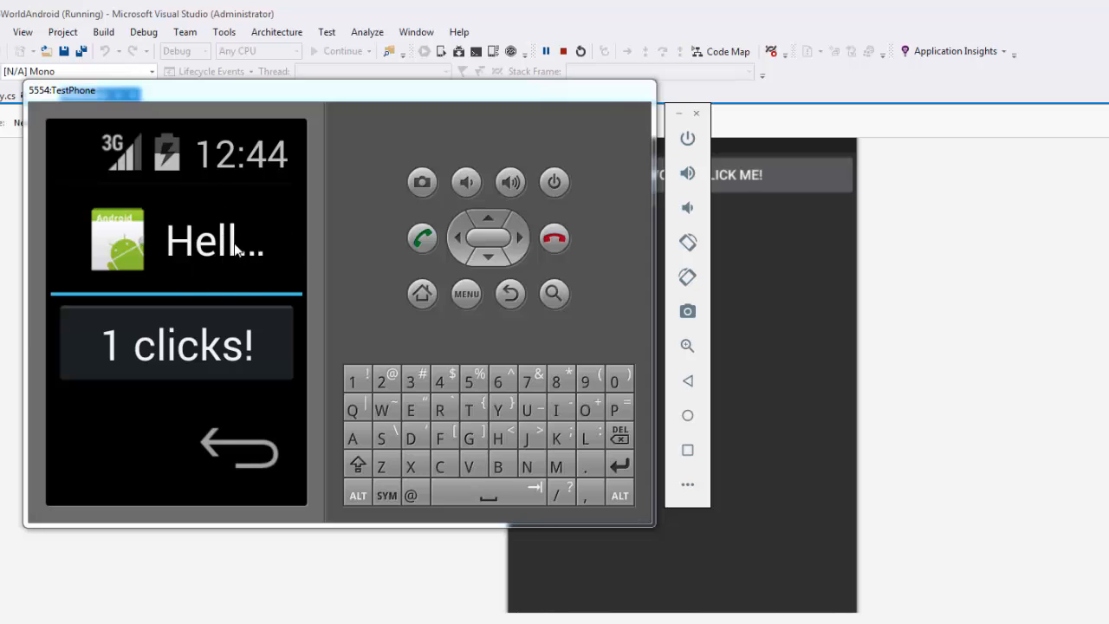
mouse_move(200, 353)
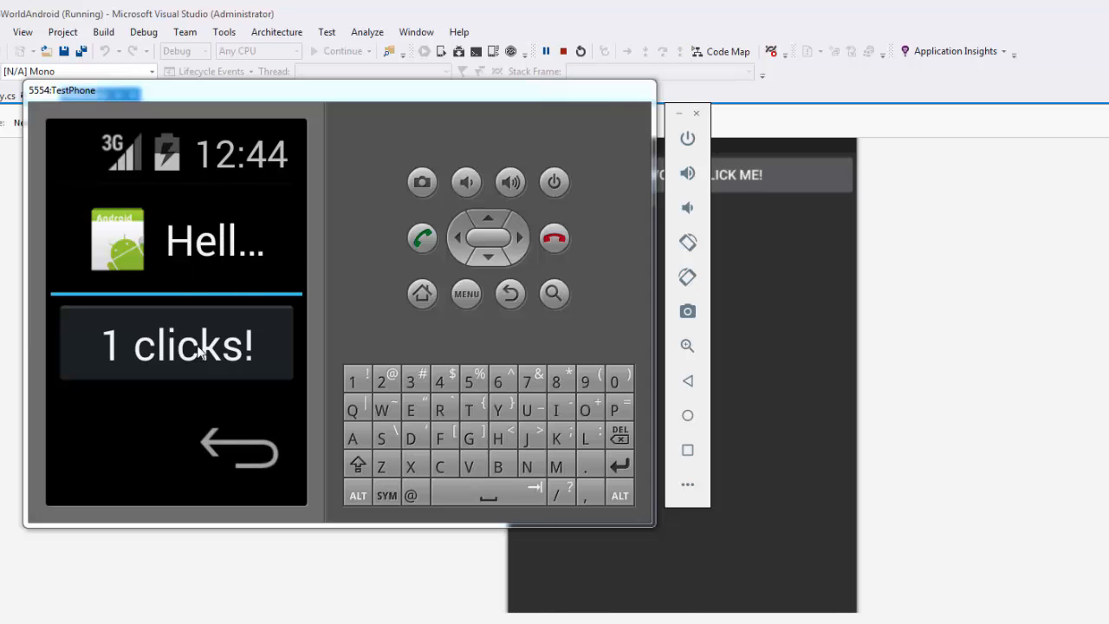
click(176, 342)
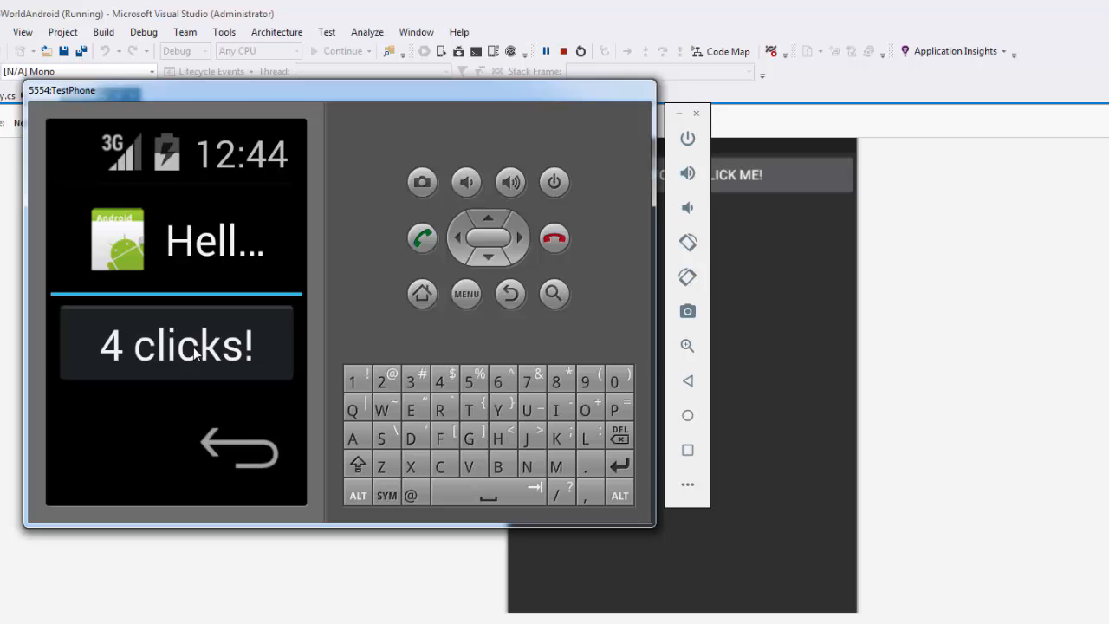
click(176, 342)
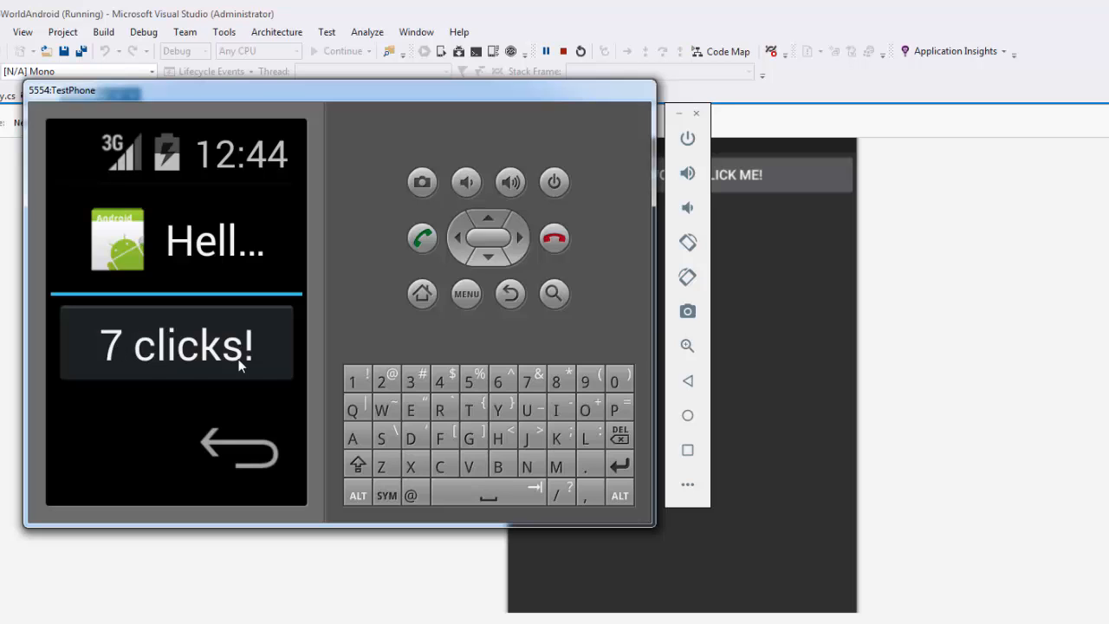
mouse_move(194, 372)
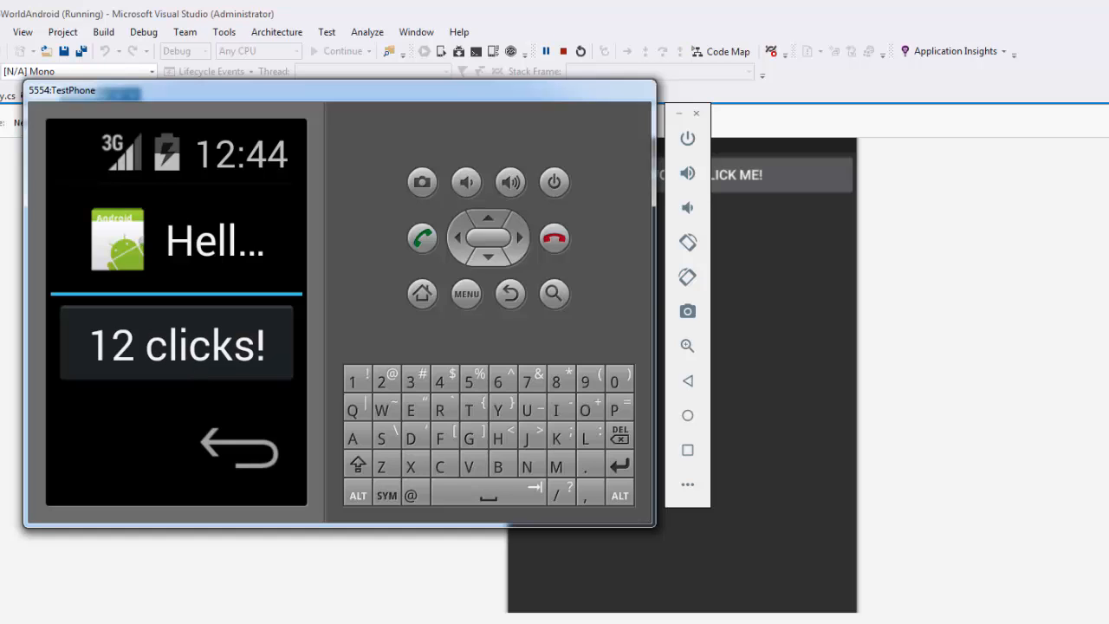
click(580, 51)
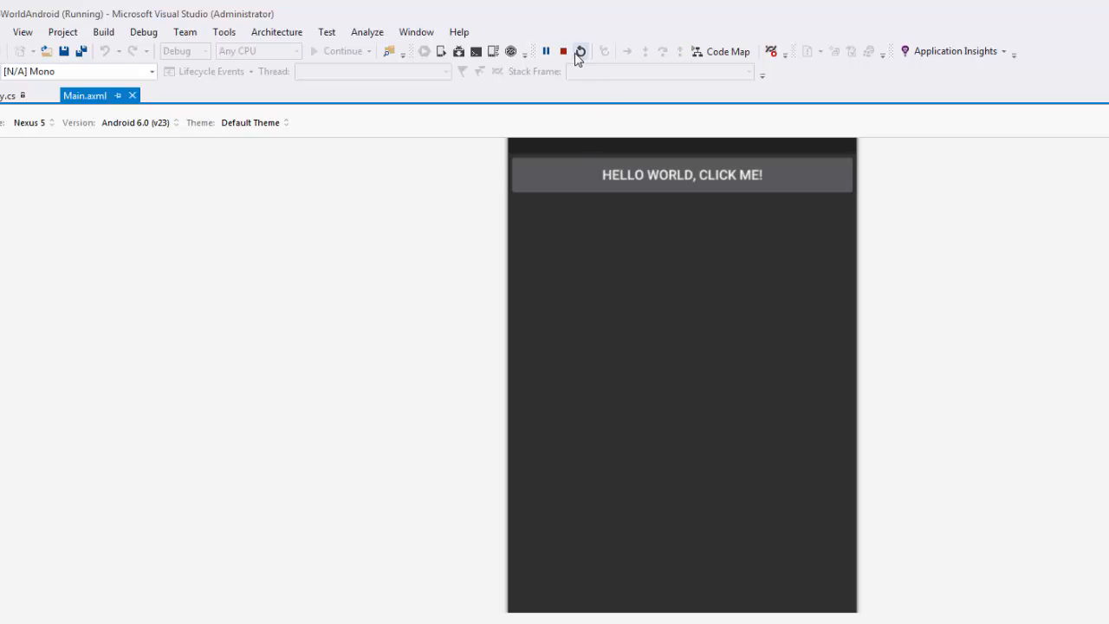
Open MainActivity.cs from Solution Explorer to view the count field and OnCreate method.
click(562, 50)
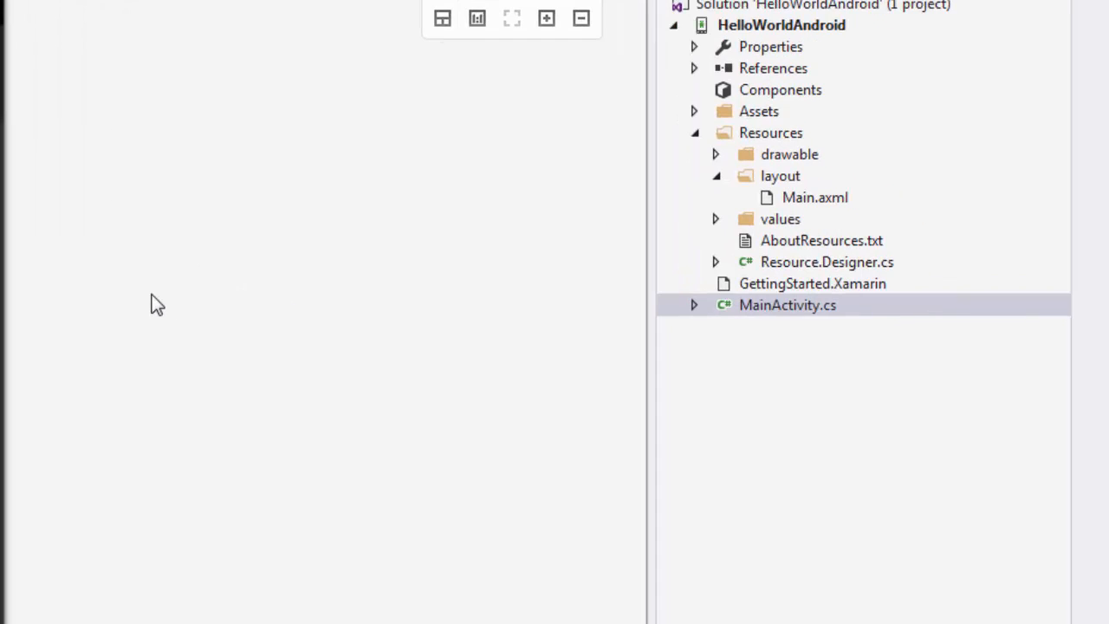
mouse_move(797, 327)
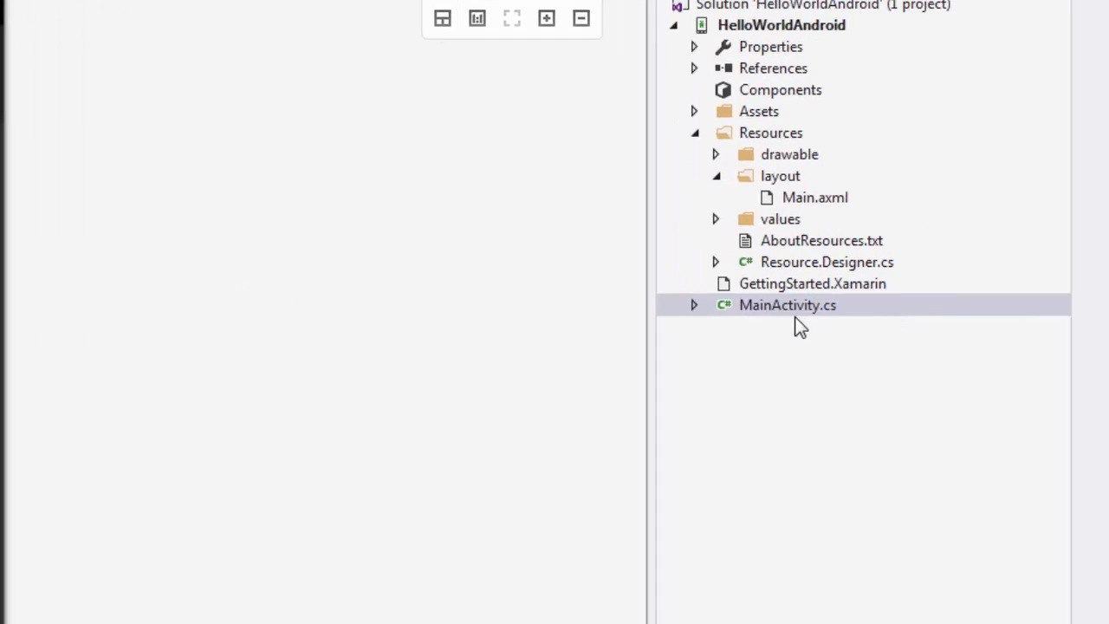
click(787, 305)
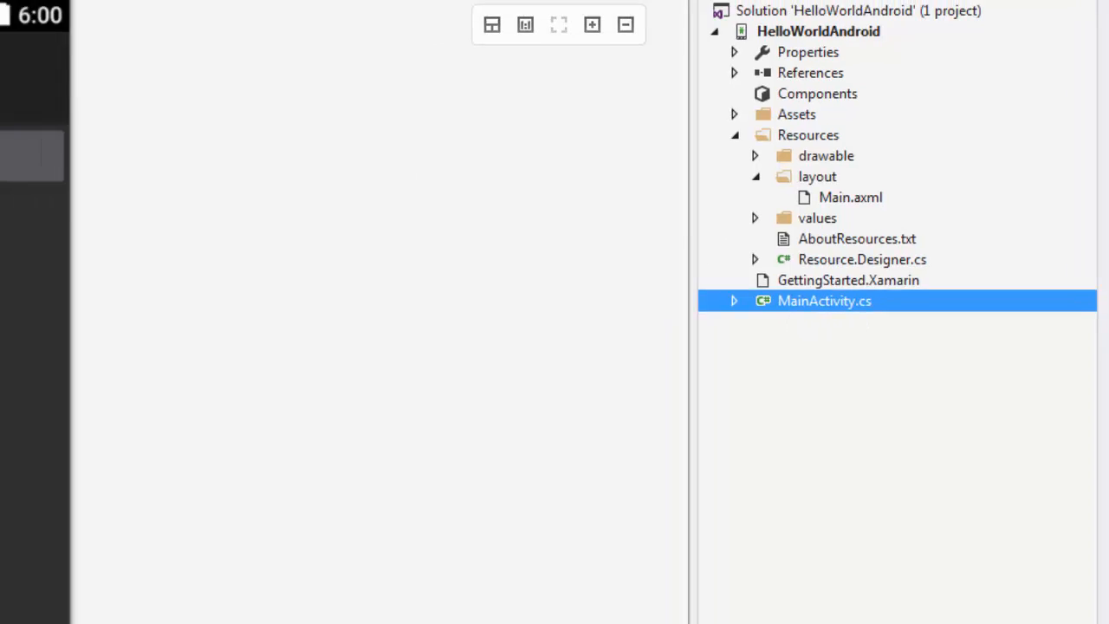
double_click(824, 301)
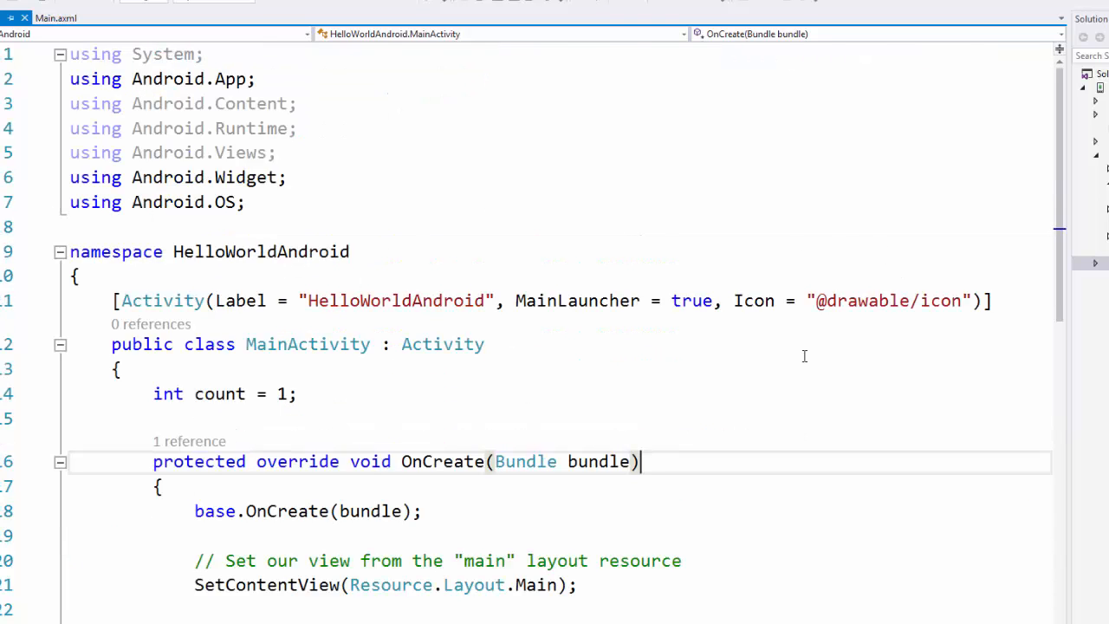
scroll(down, 3)
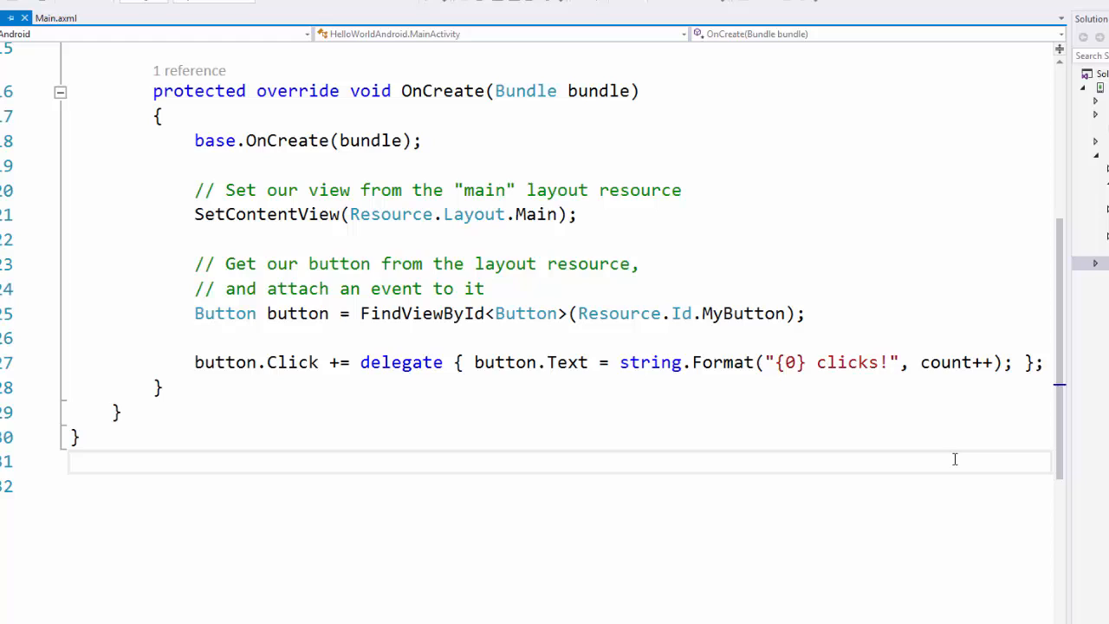
click(74, 461)
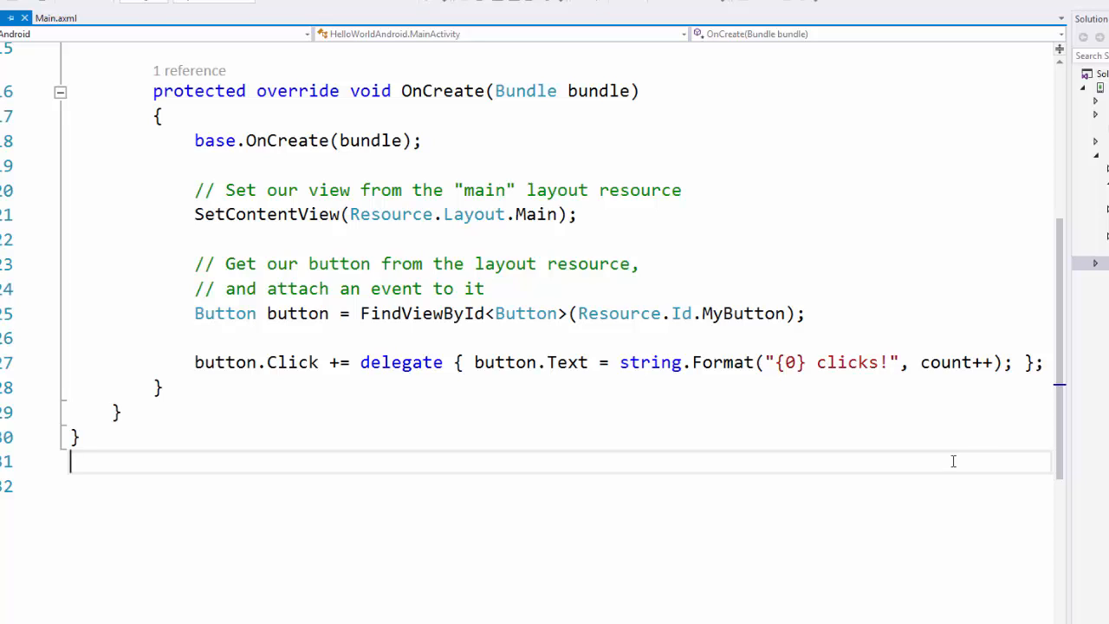
mouse_move(950, 462)
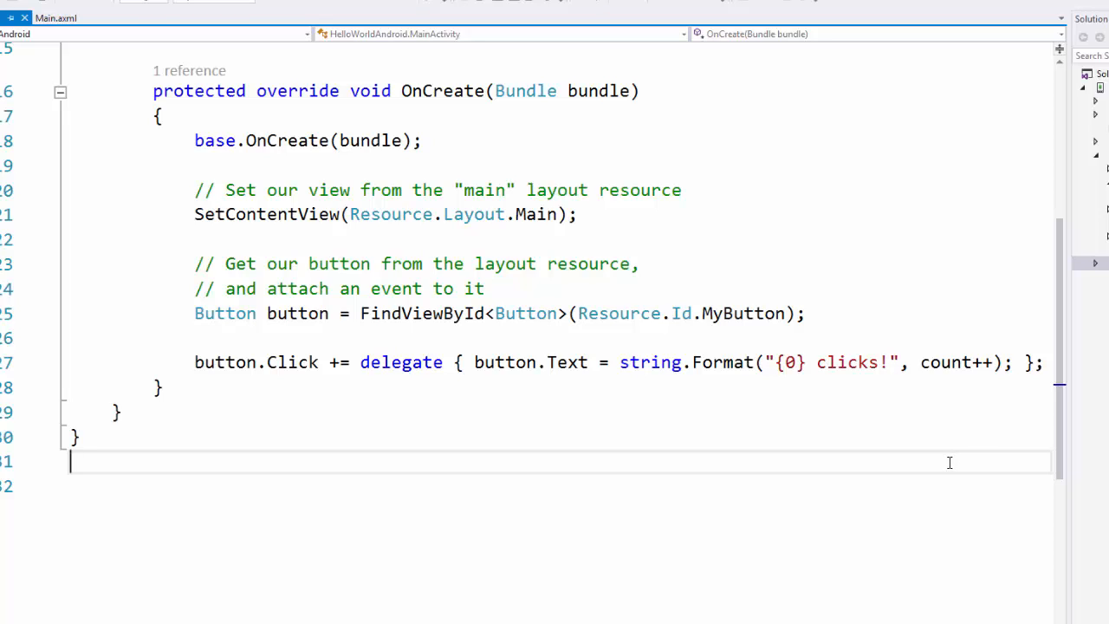
Return to the Main.axml designer and show the Toolbox of Android widgets via the View menu.
click(55, 17)
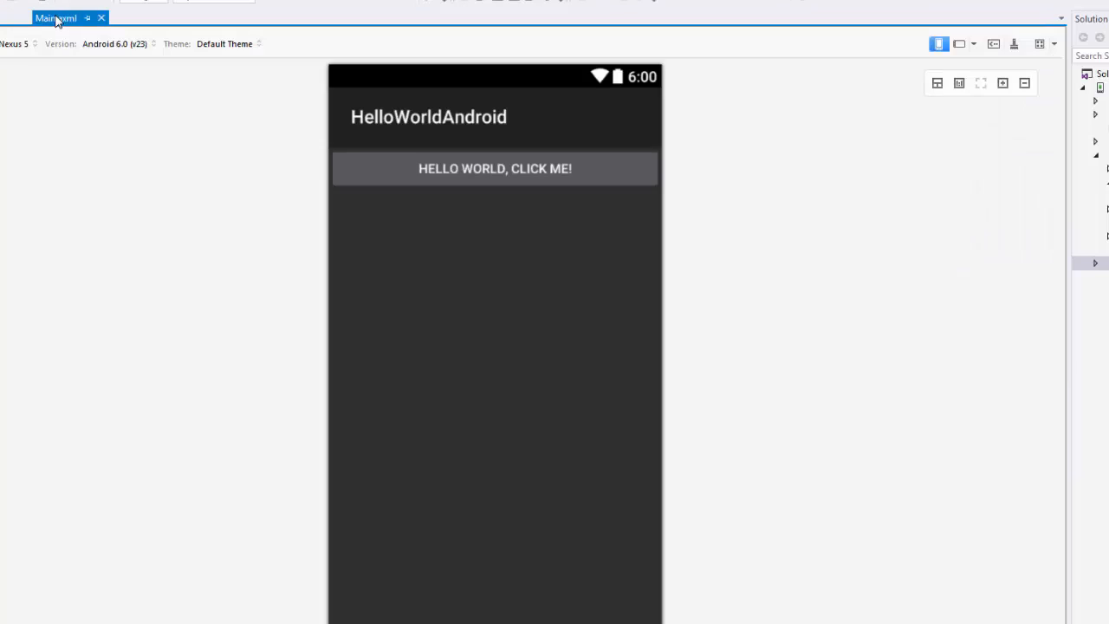
mouse_move(69, 84)
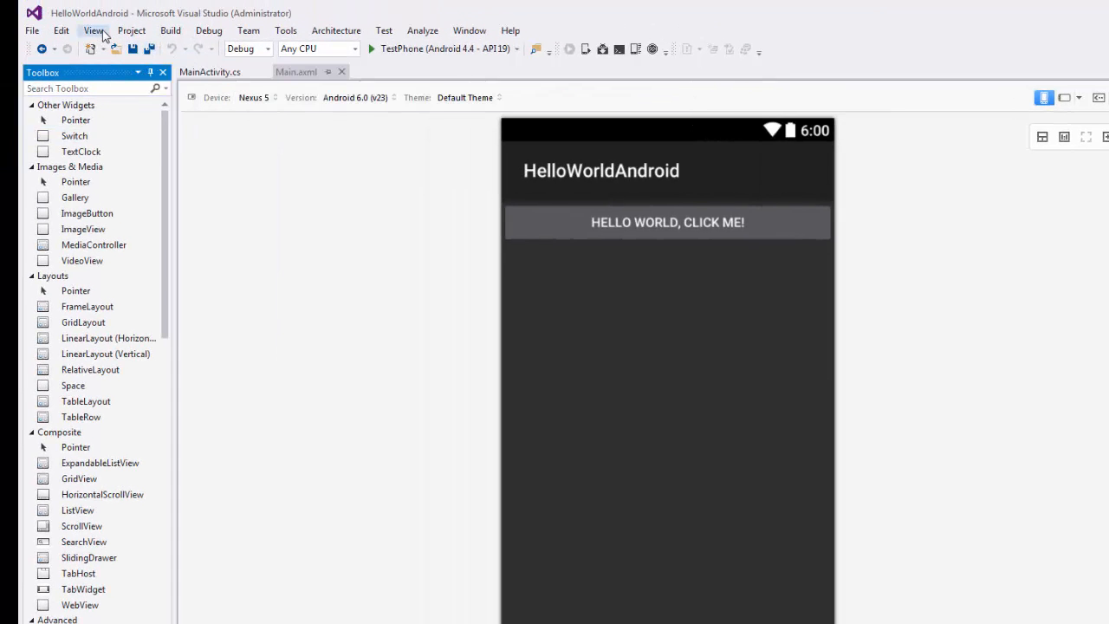
click(94, 30)
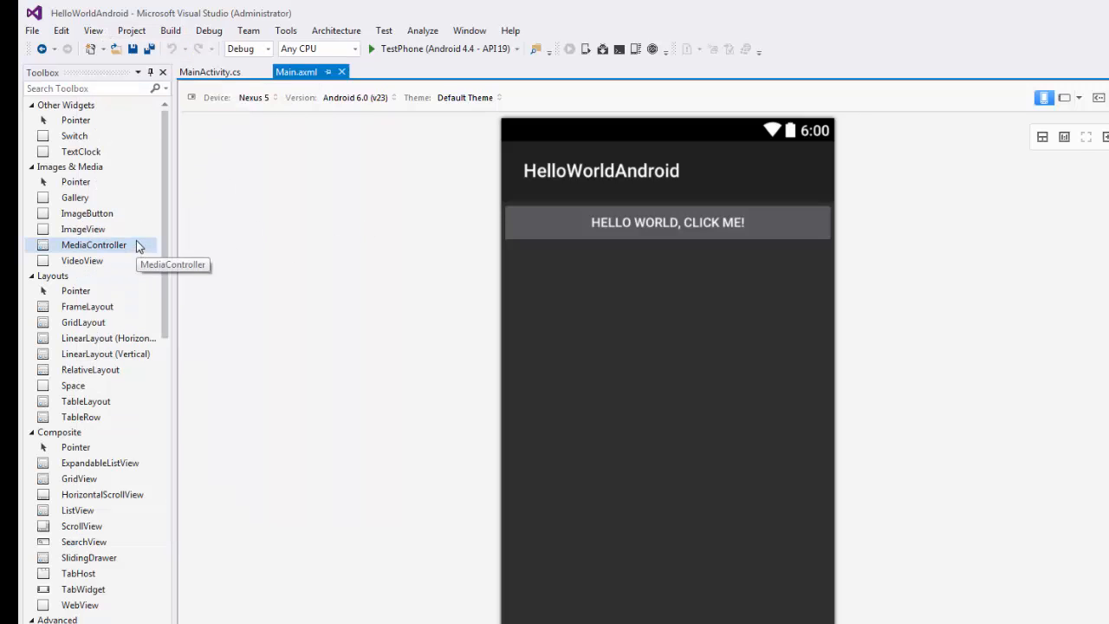
mouse_move(83, 322)
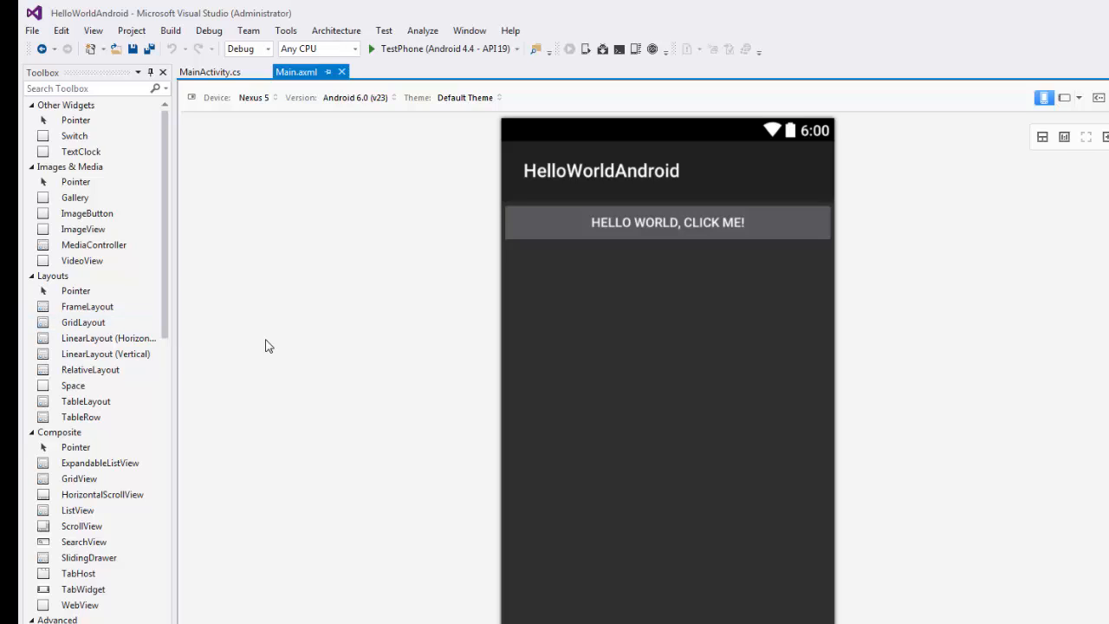
mouse_move(238, 356)
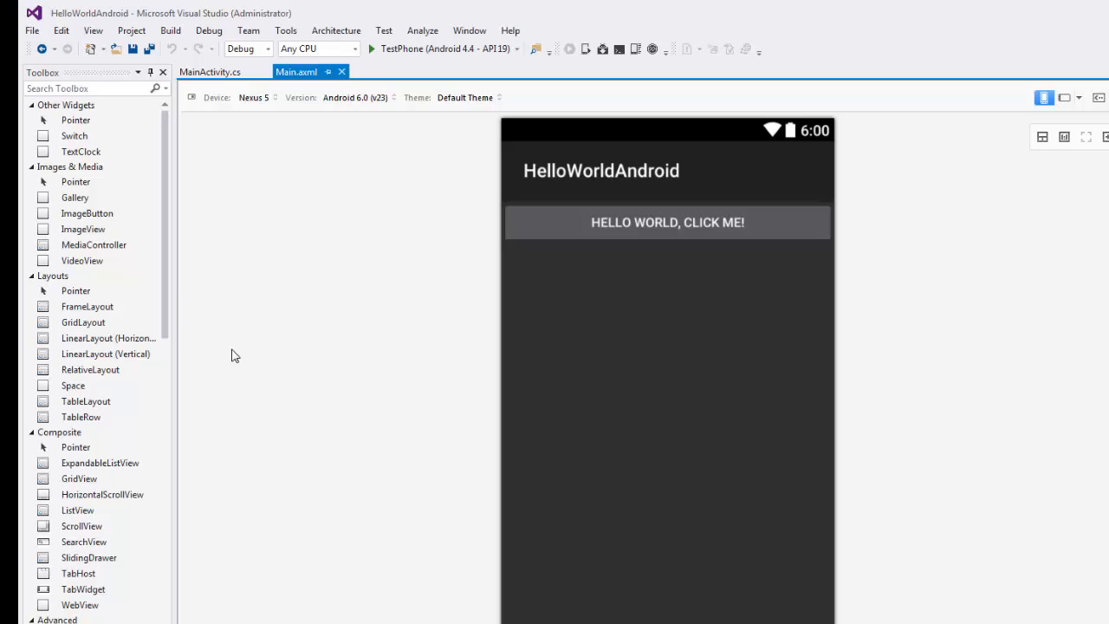
mouse_move(231, 355)
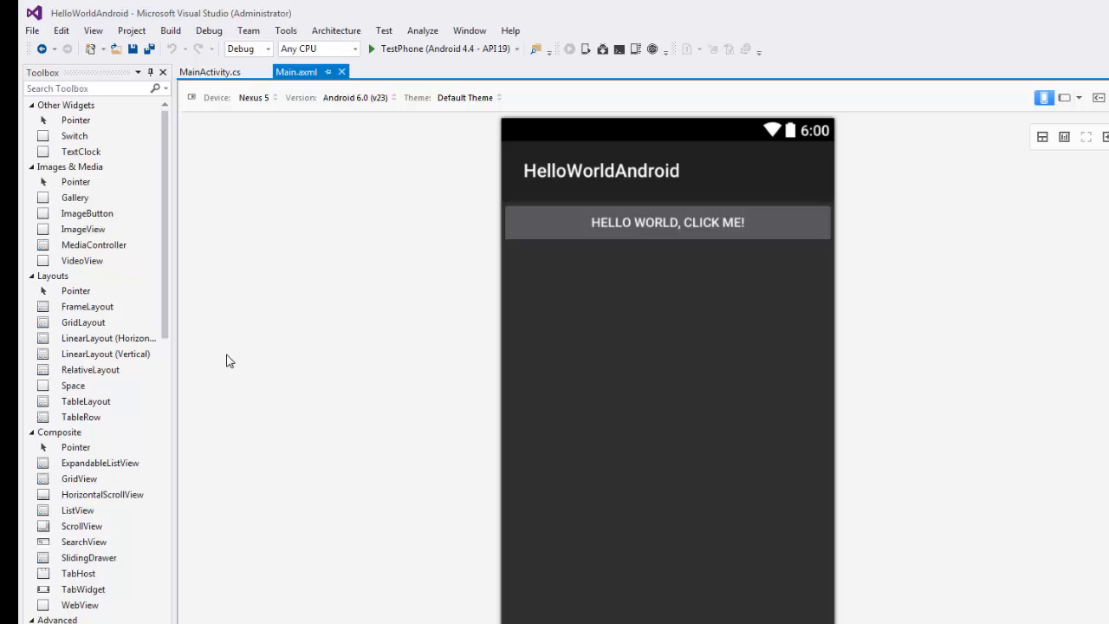
mouse_move(249, 385)
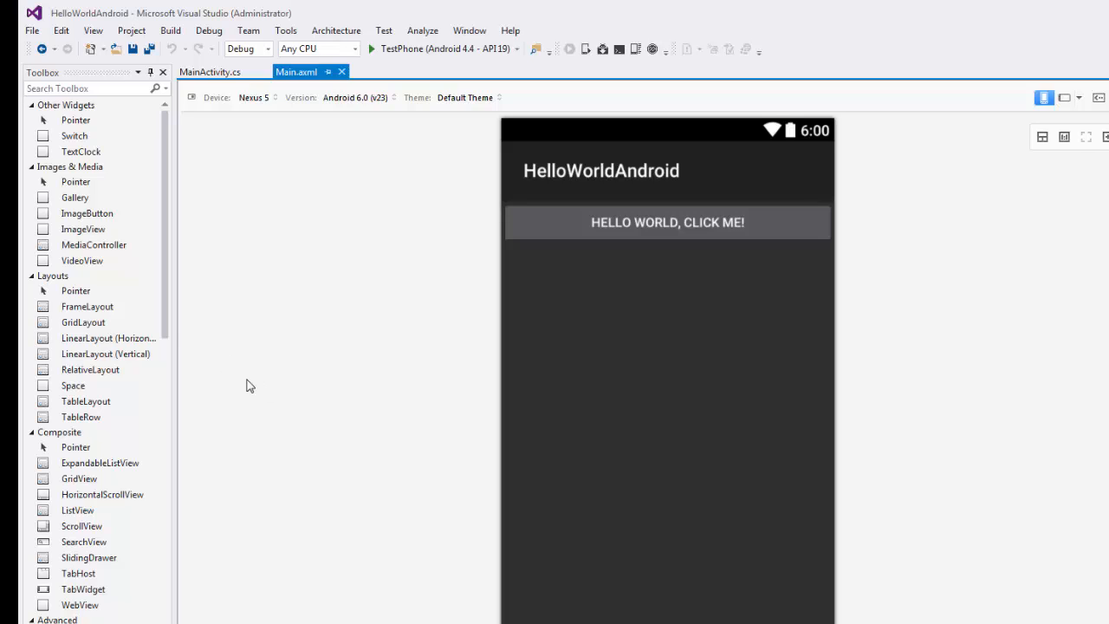